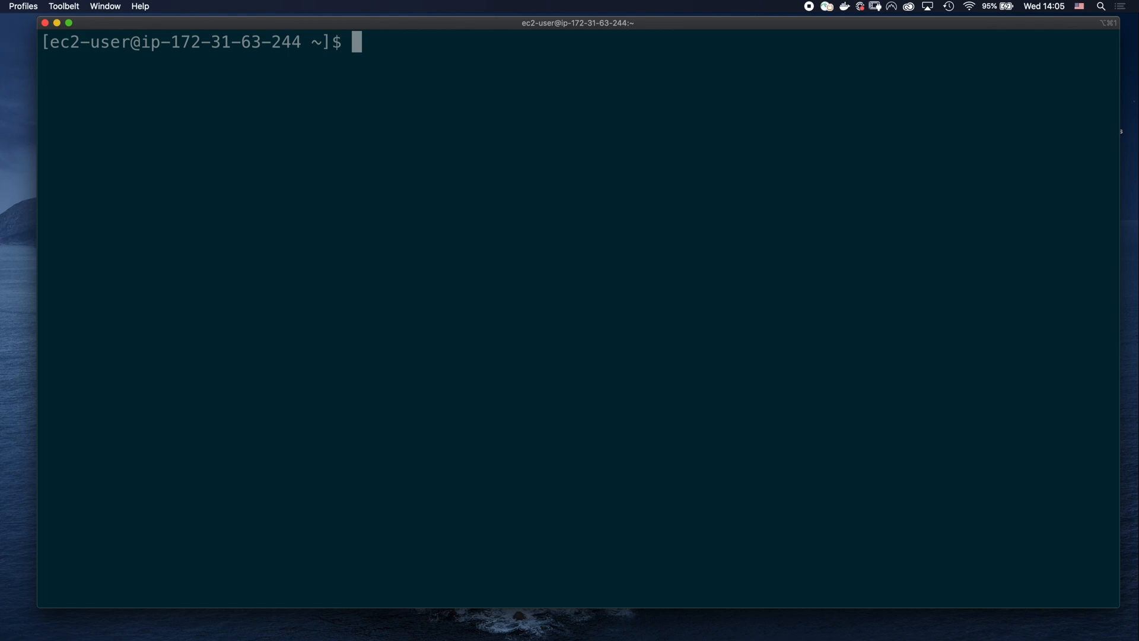
# Step: Run docker login, then docker image pull alpine, which times out reaching the registry
pyautogui.write('docker login')
pyautogui.write('username')
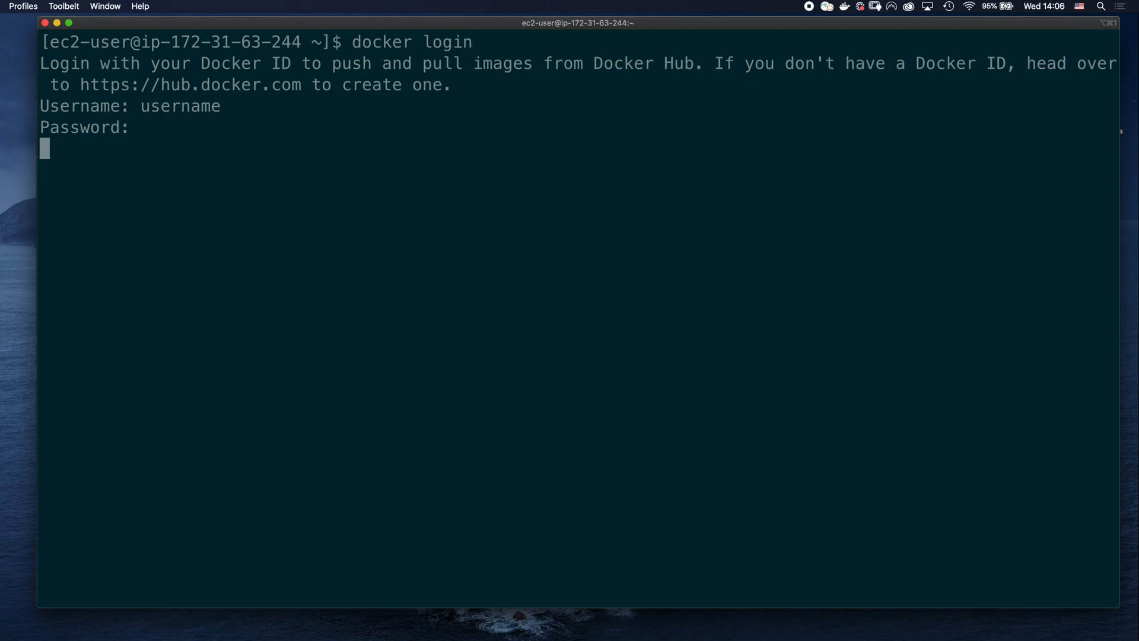
pyautogui.press('Return')
pyautogui.write('docker image p')
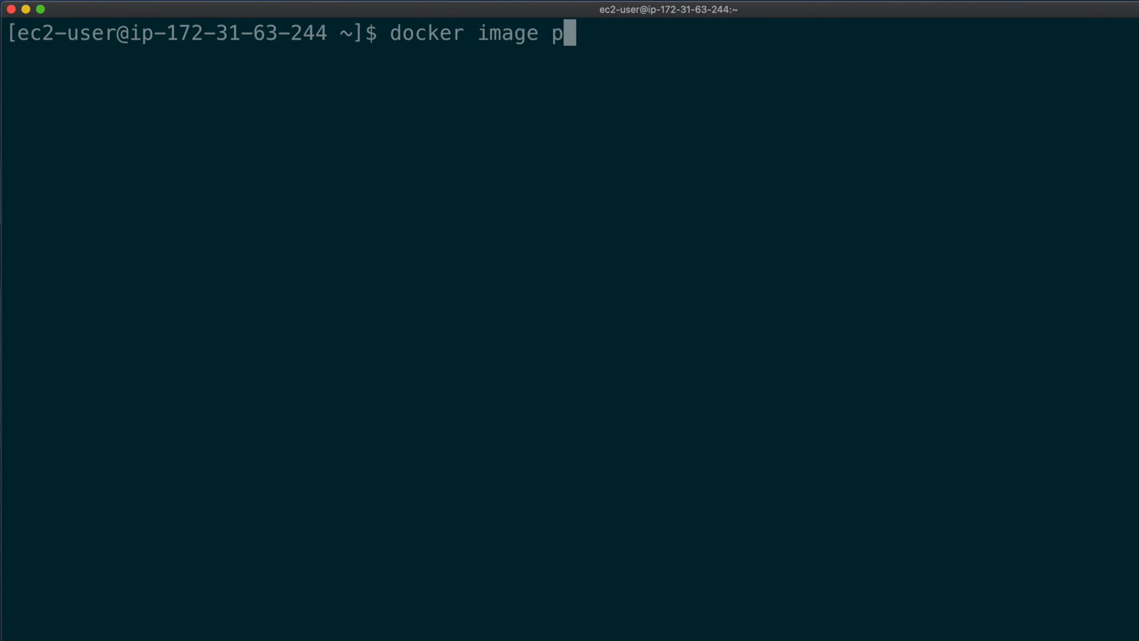
pyautogui.write('ull alpine')
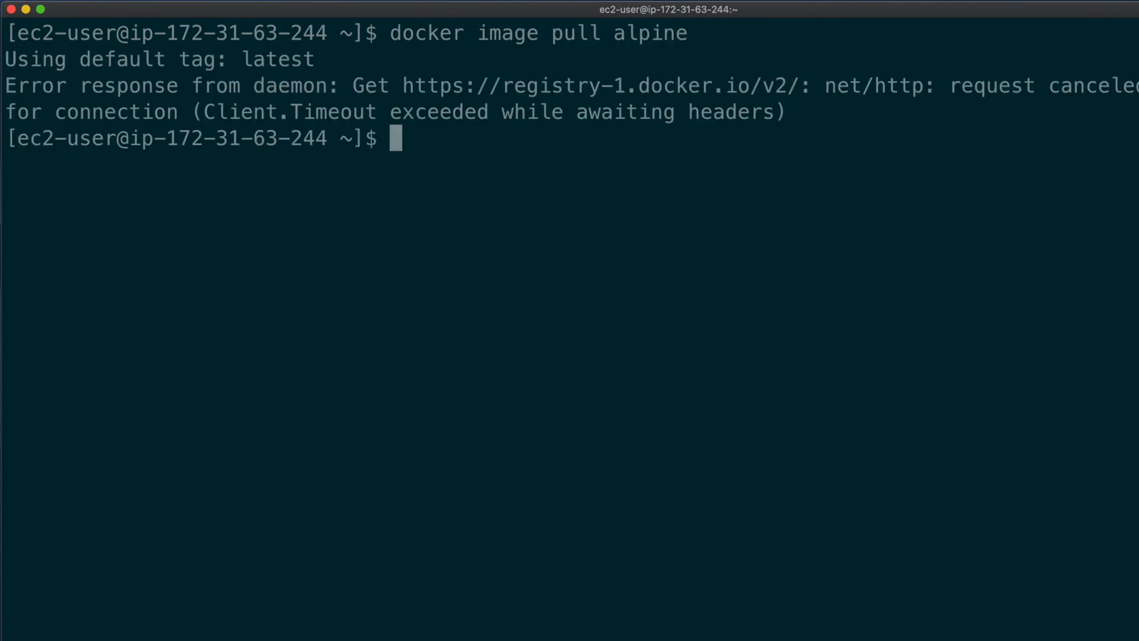
pyautogui.doubleClick(291, 112)
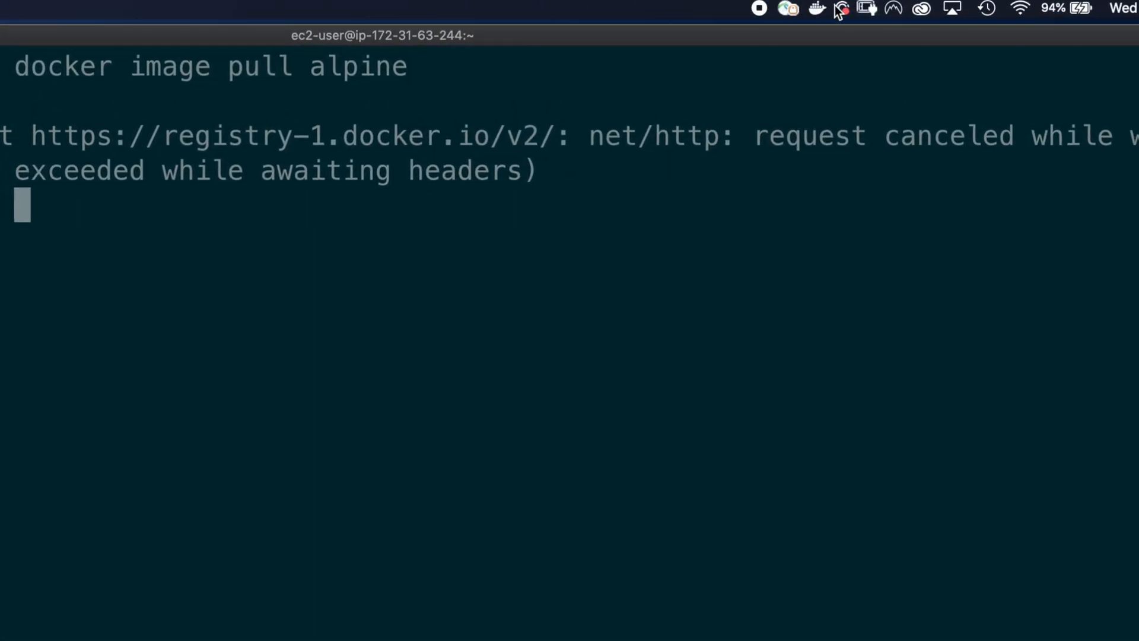
# Step: Reach the Proxies page under Resources in Docker Desktop Preferences
pyautogui.click(817, 8)
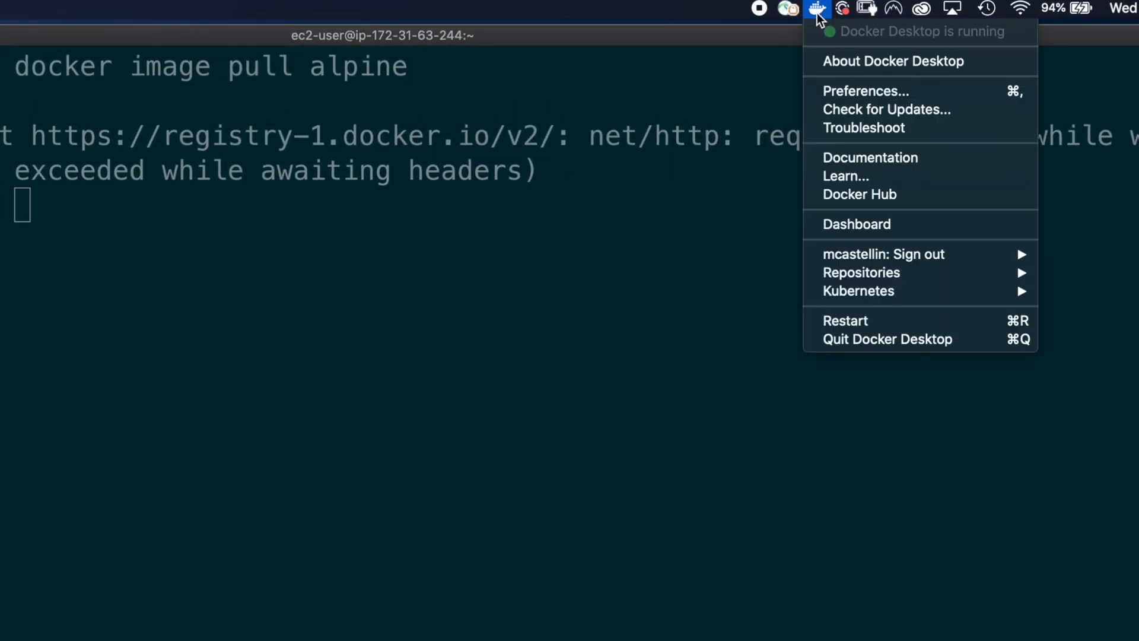
pyautogui.click(865, 91)
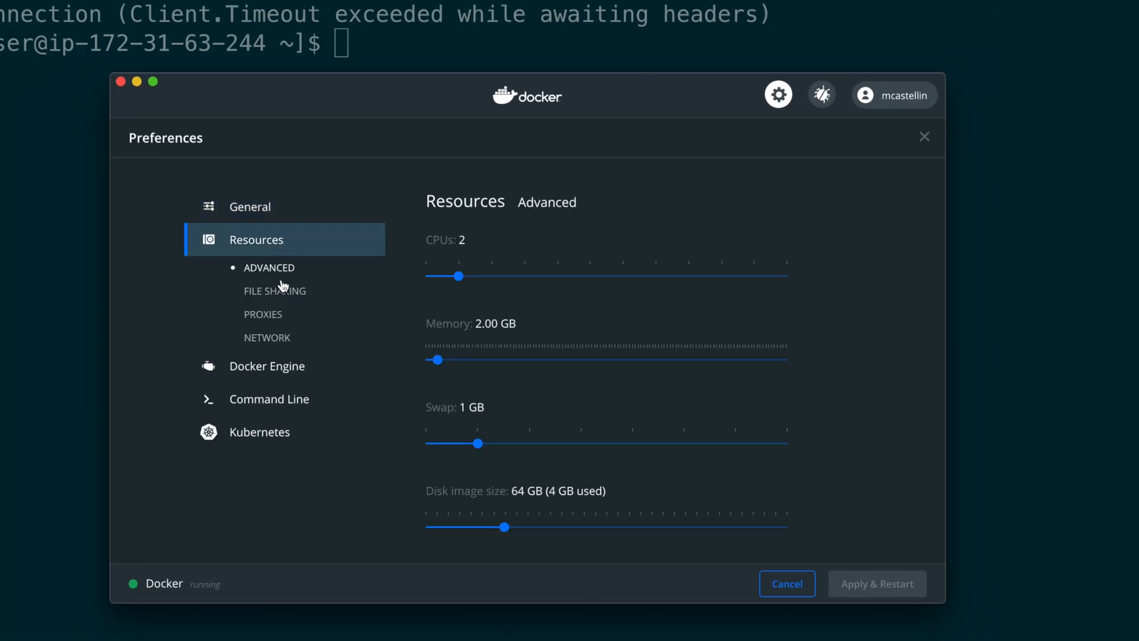
pyautogui.click(264, 313)
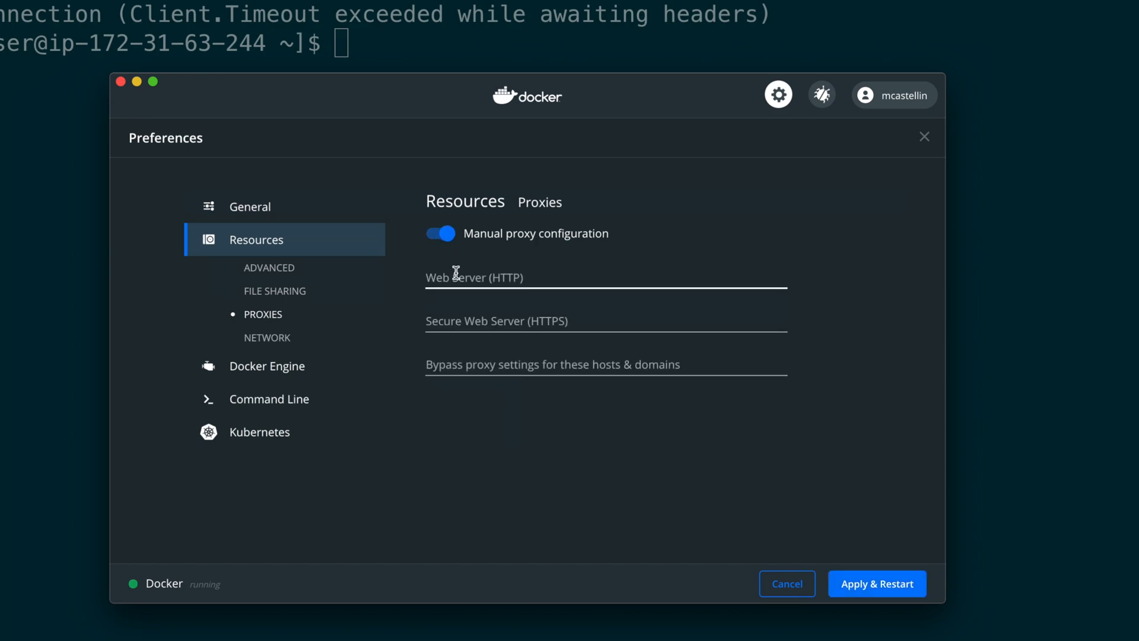
pyautogui.write('http://')
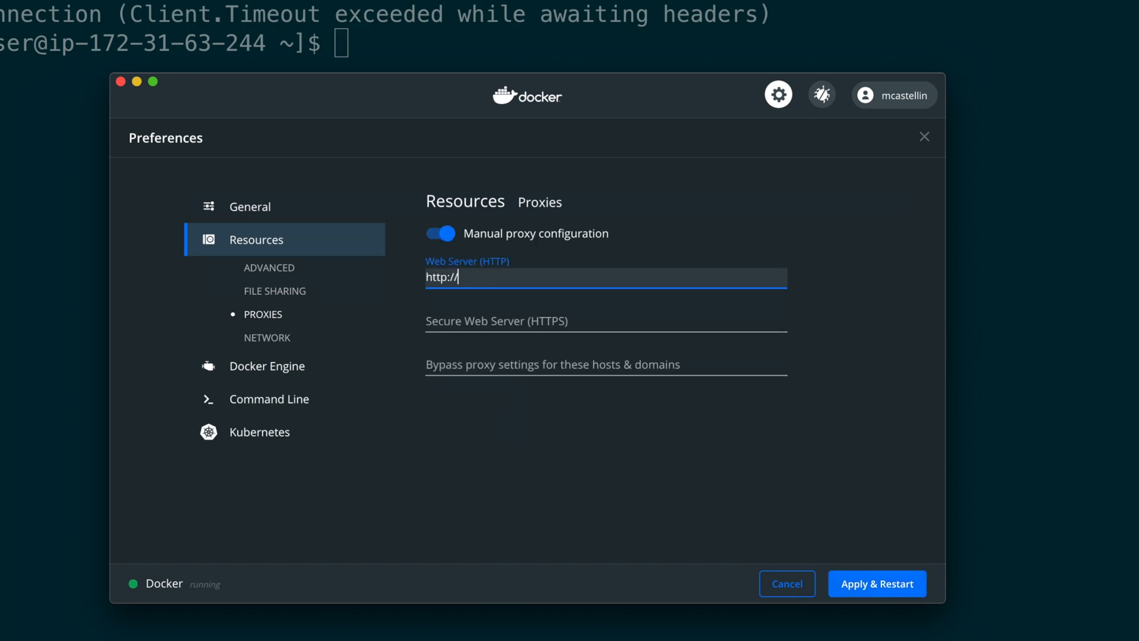
pyautogui.write('proxy.mycompany.con:3128')
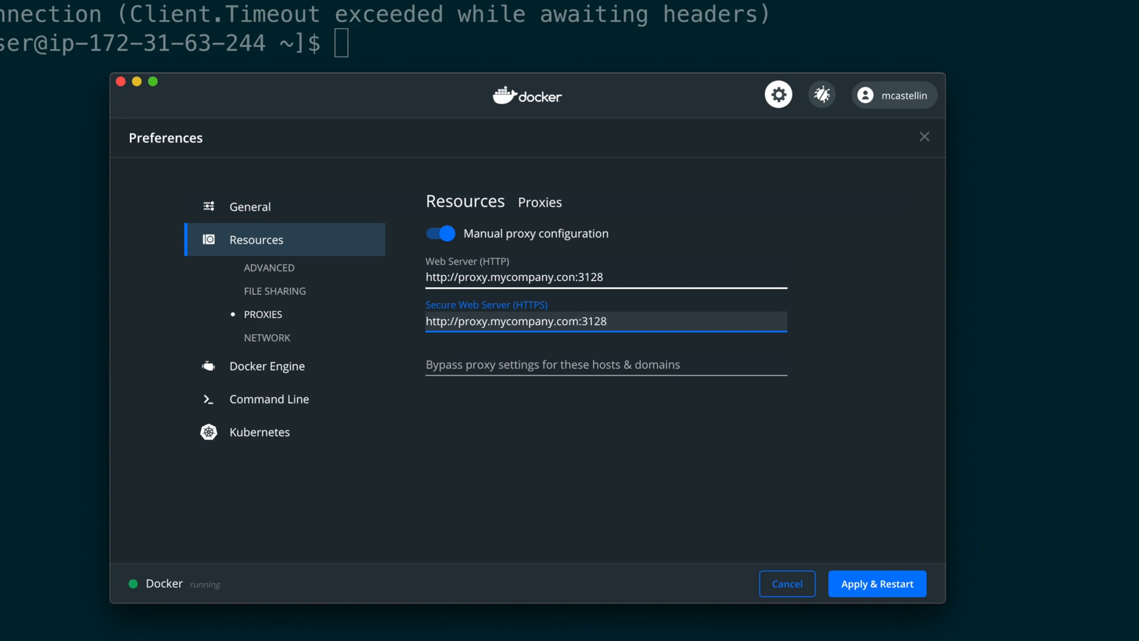
pyautogui.write('localhost,127.')
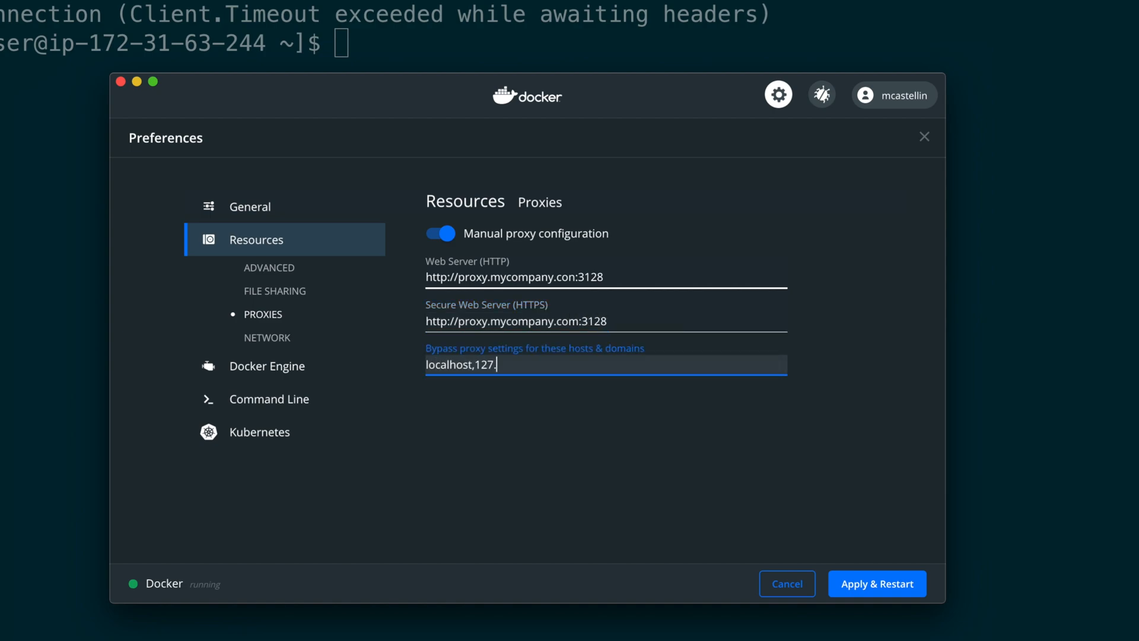
pyautogui.write('0.0.1')
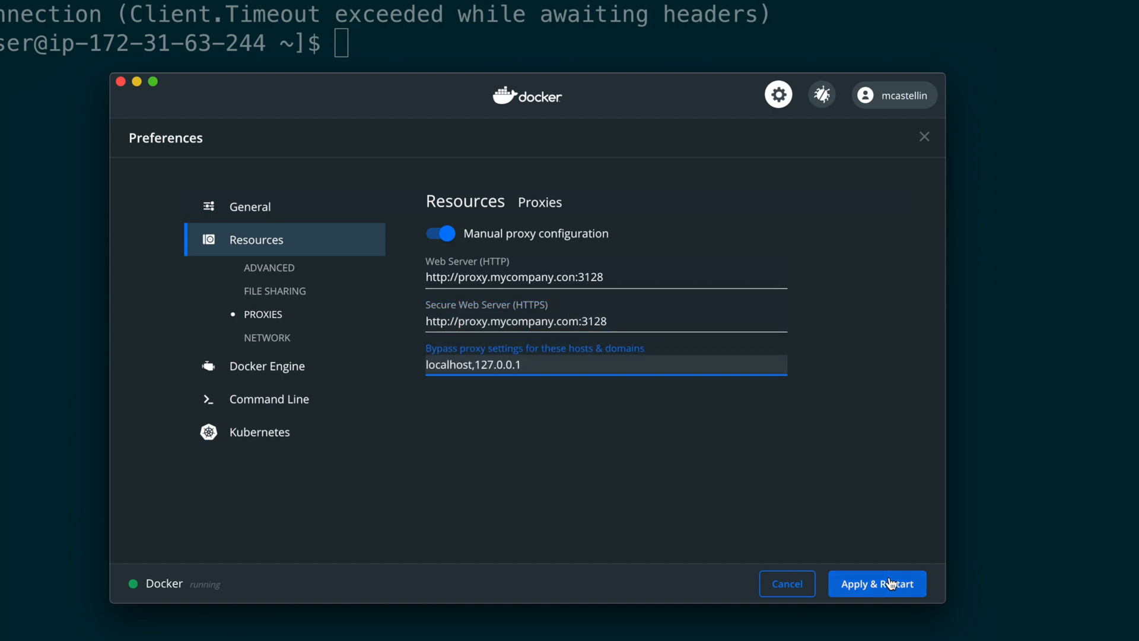
pyautogui.click(876, 584)
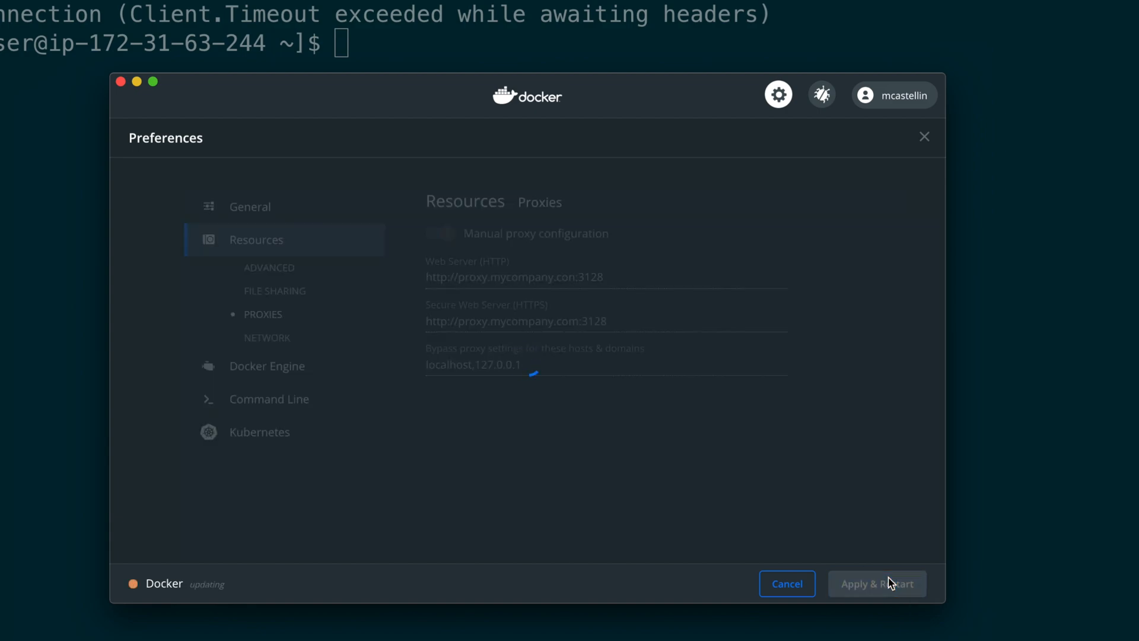
pyautogui.click(875, 584)
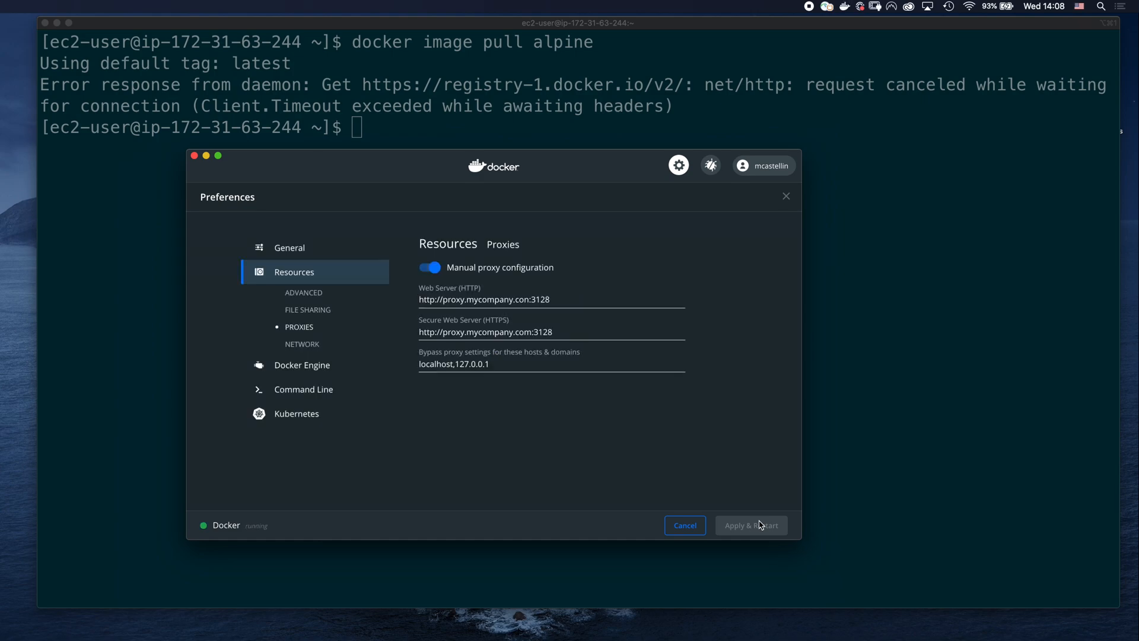
# Step: Run sudo systemctl status docker.service, confirm it is active and running, and quit the pager
pyautogui.click(750, 525)
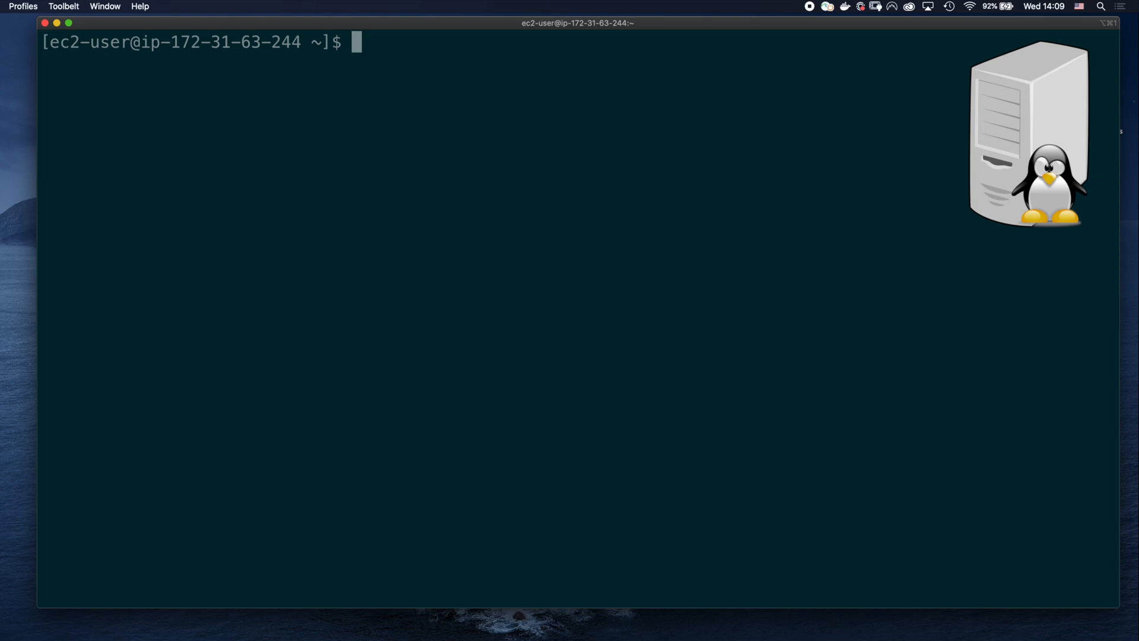
pyautogui.write('sudo systemctl')
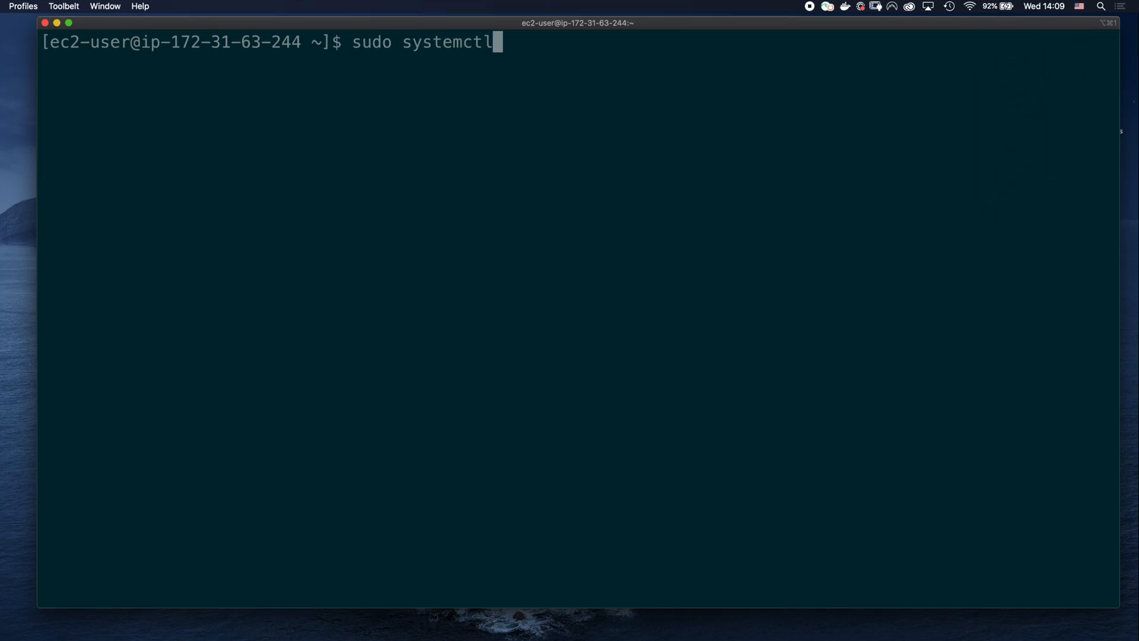
pyautogui.write('status docker.service')
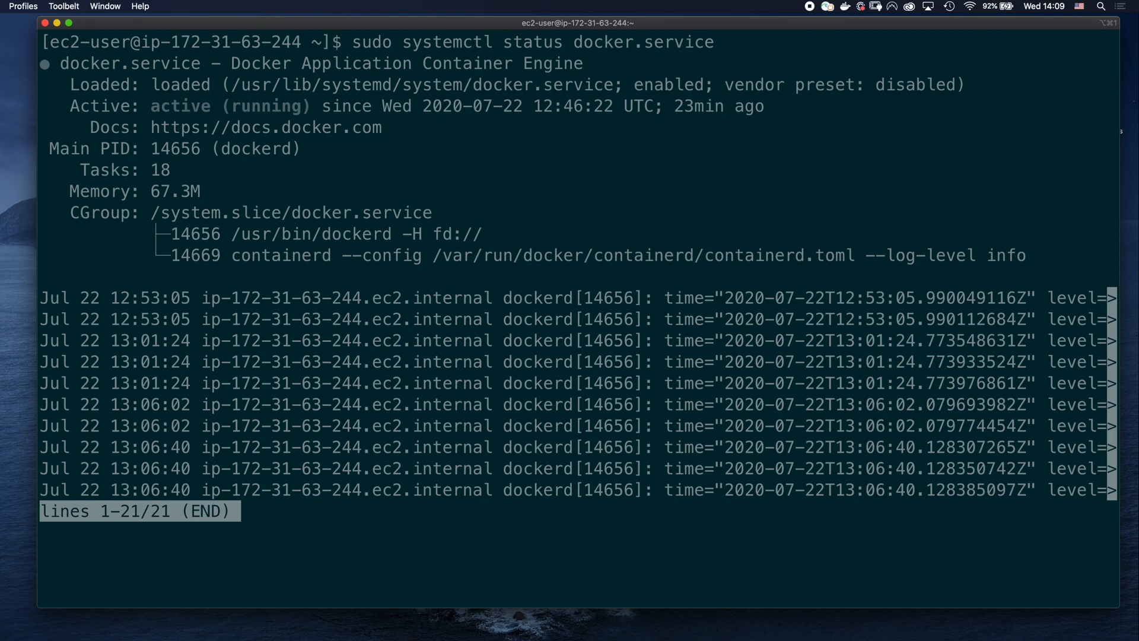
pyautogui.press('q')
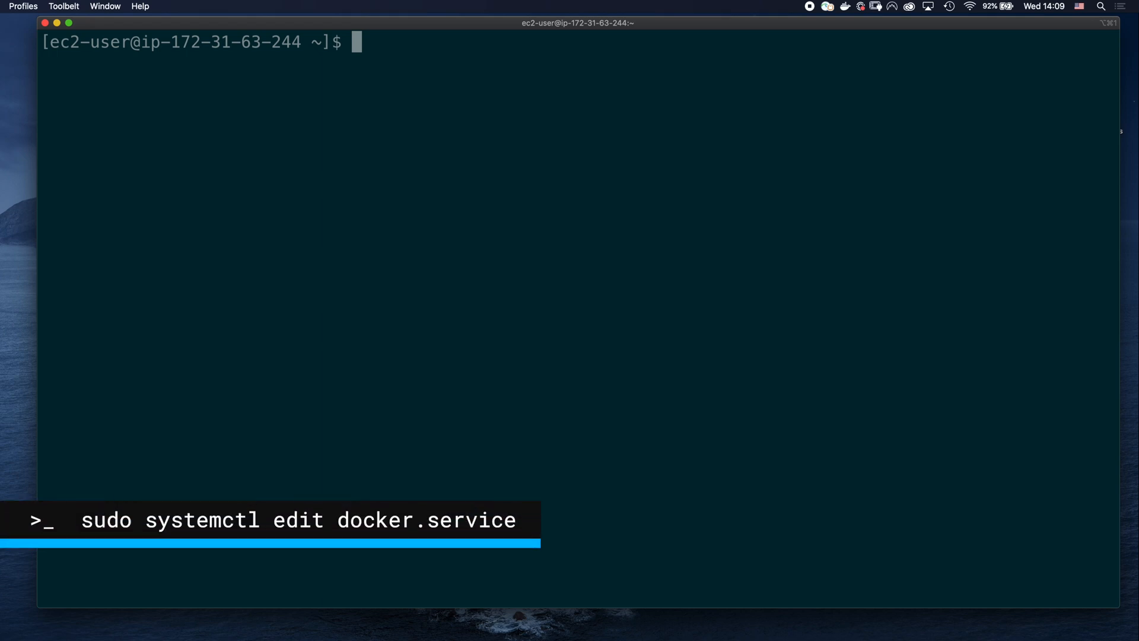
# Step: Run sudo systemctl edit docker.service to open the override editor
pyautogui.write('sudo')
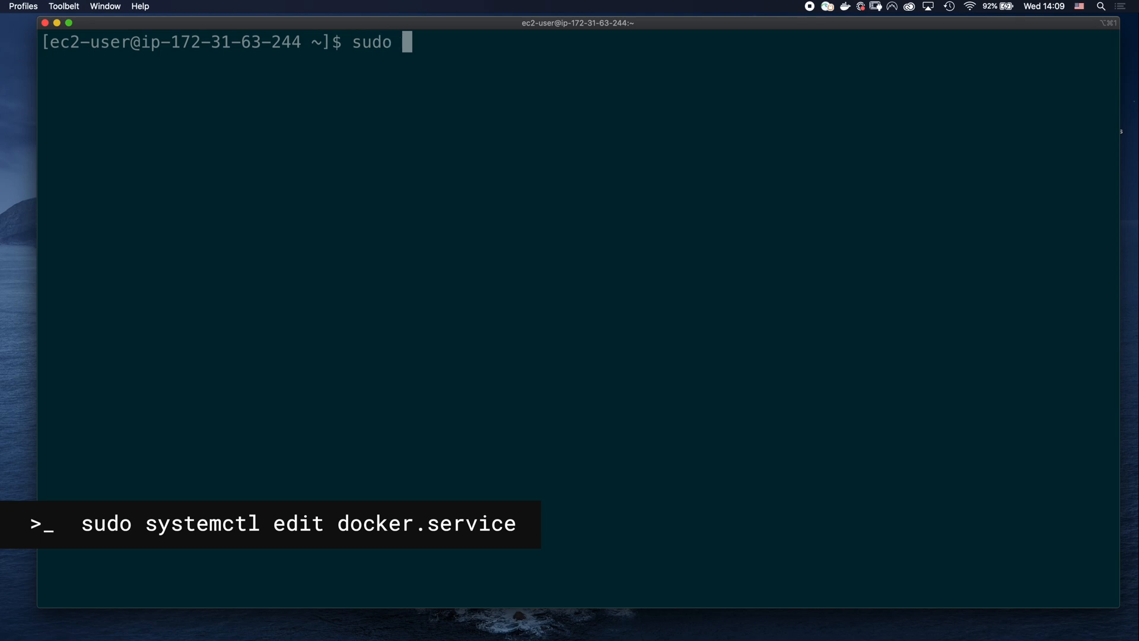
pyautogui.write('systemctl e')
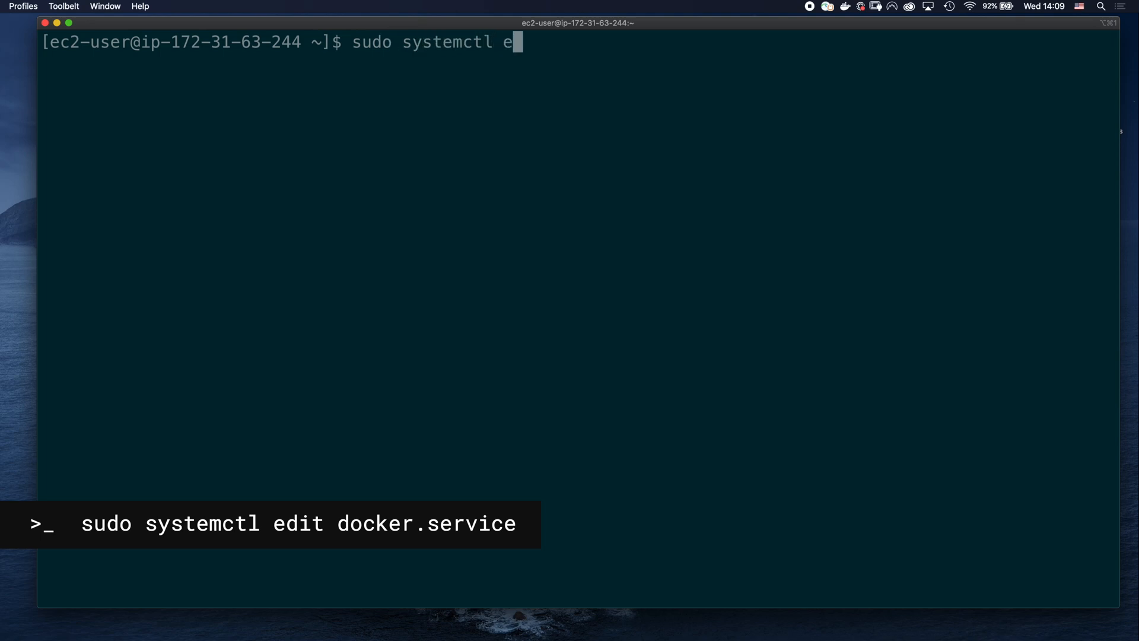
pyautogui.write('dit doc')
pyautogui.write('[Se')
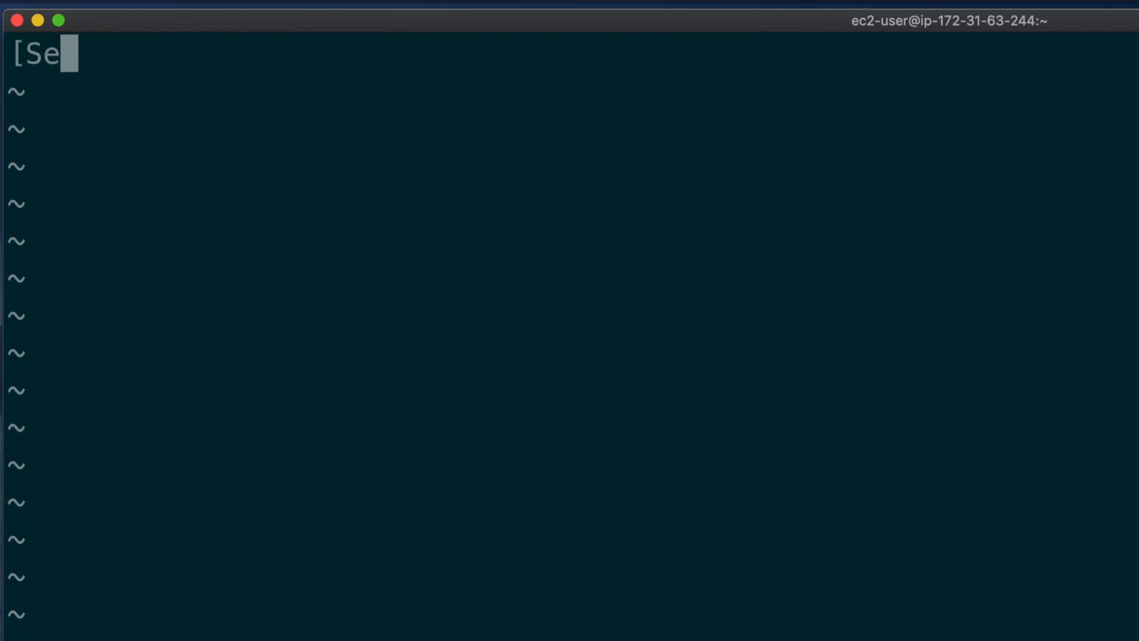
pyautogui.write('rvice]')
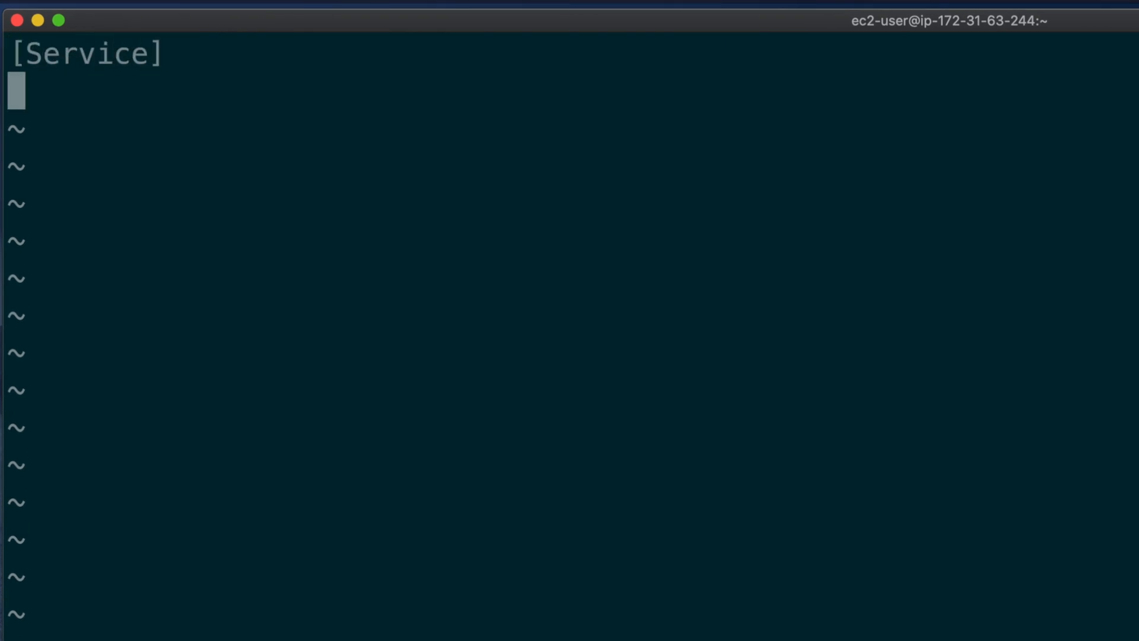
pyautogui.write('Environment')
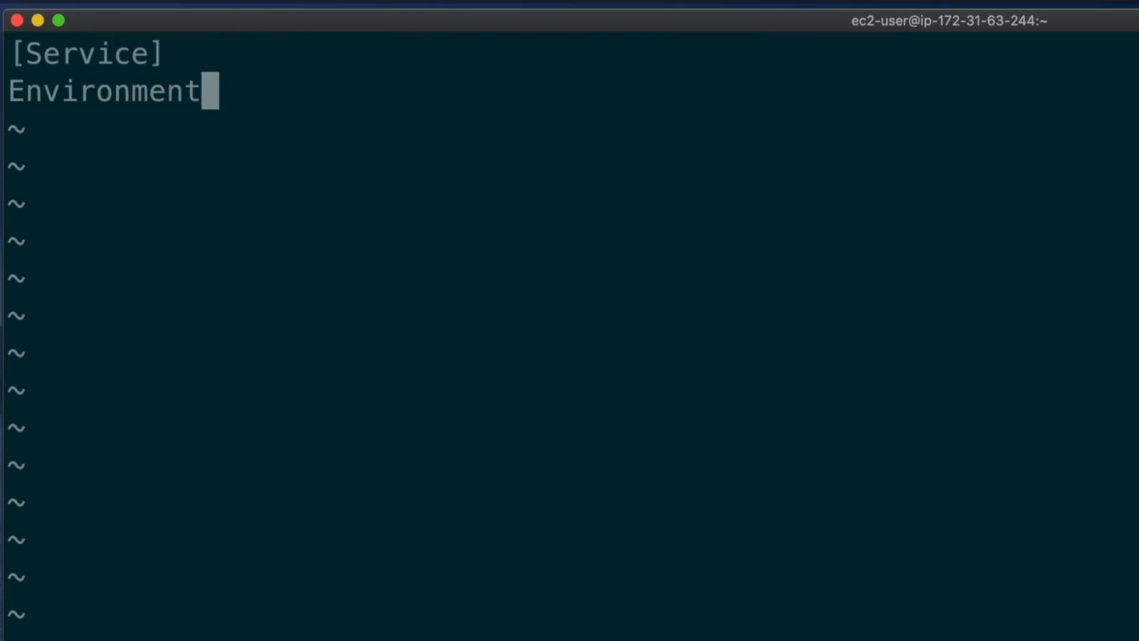
pyautogui.write('="HTTP_PROXY')
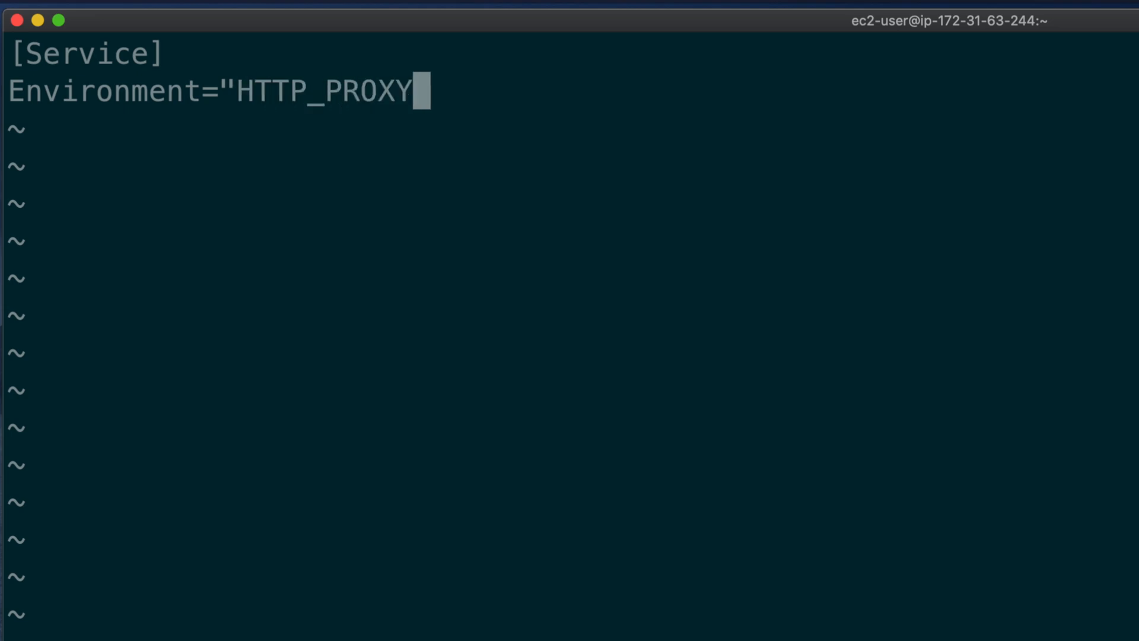
pyautogui.write('=http://proxy.mycompany')
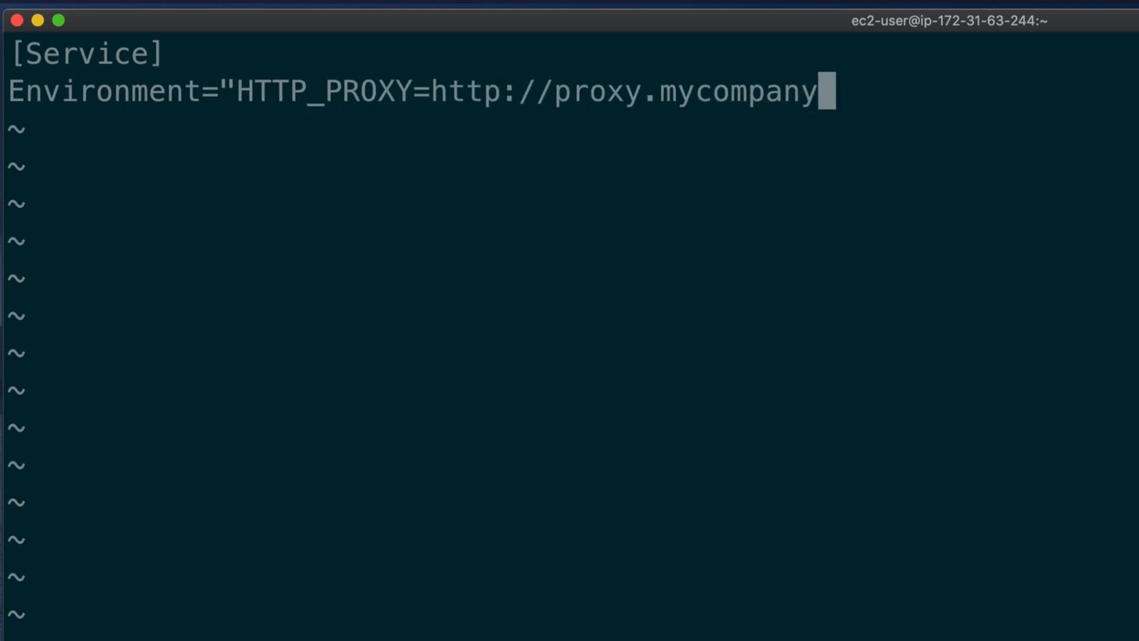
pyautogui.write('.com:3128"')
pyautogui.write('Environmen')
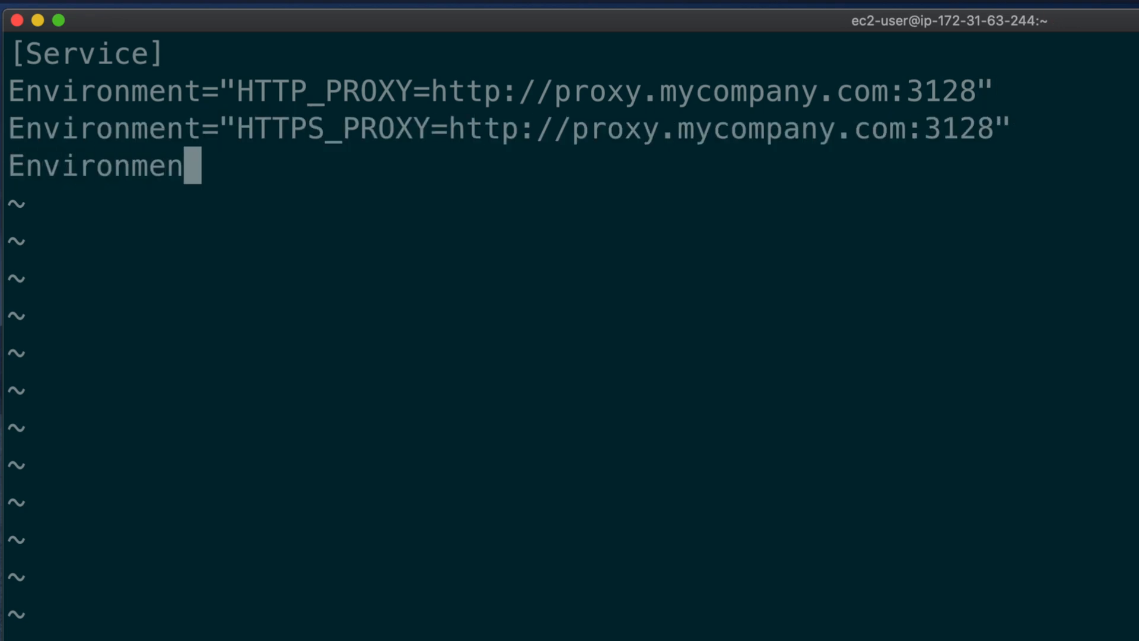
# Step: Add Environment="NO_PROXY=localhost,127.0.0.1" and save the override with :wq
pyautogui.write('t="NO_PROXY=')
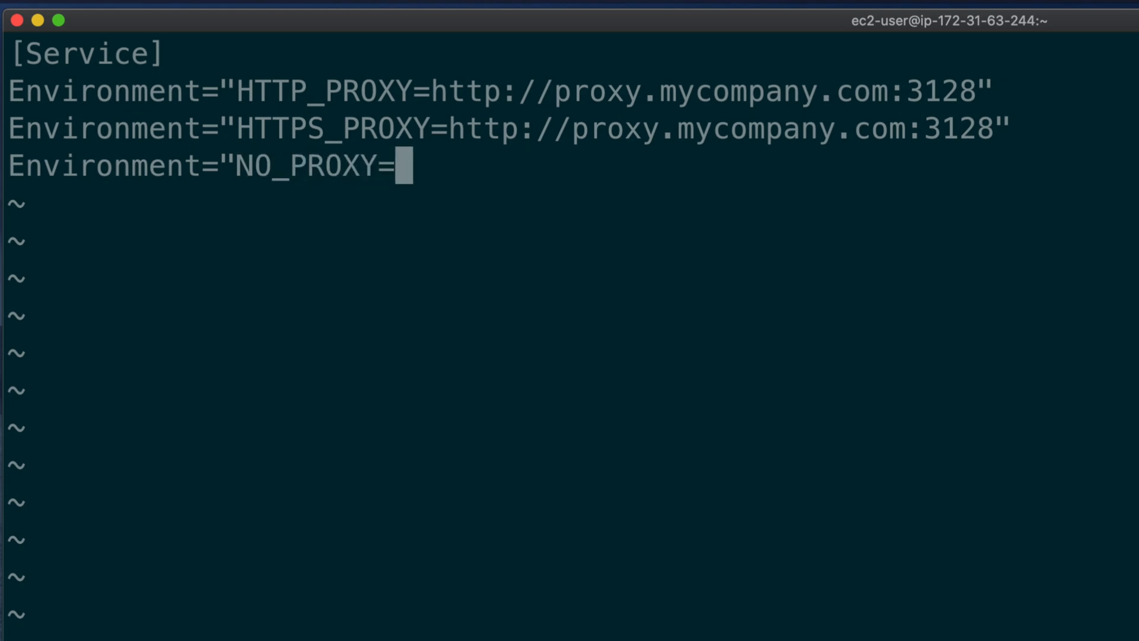
pyautogui.write('localhost,127.0.0.1"')
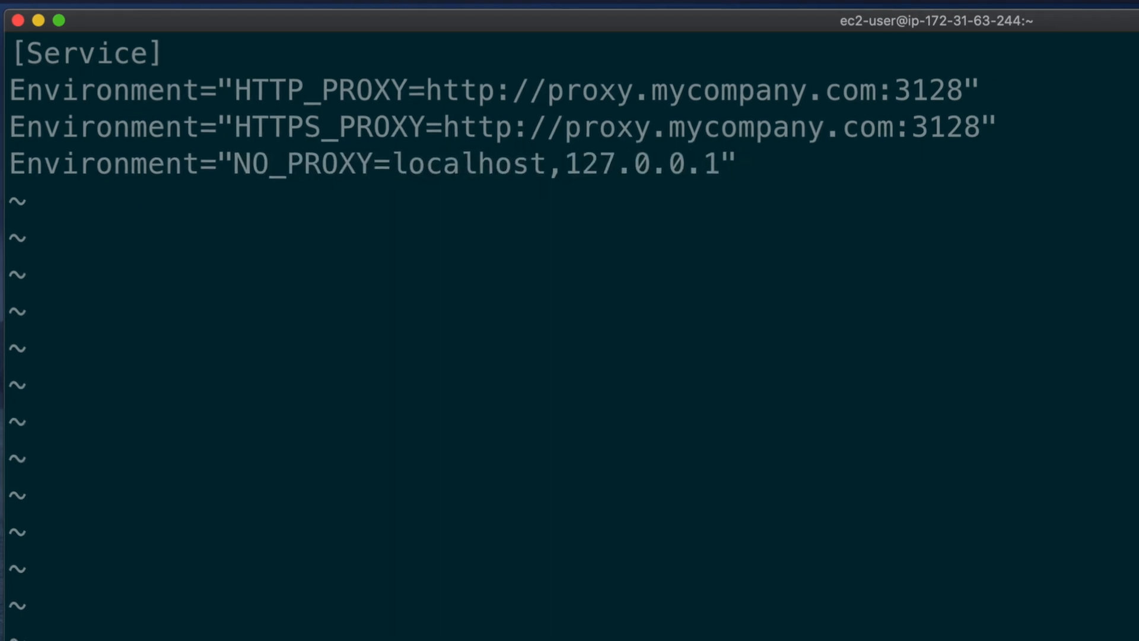
pyautogui.write(':wq')
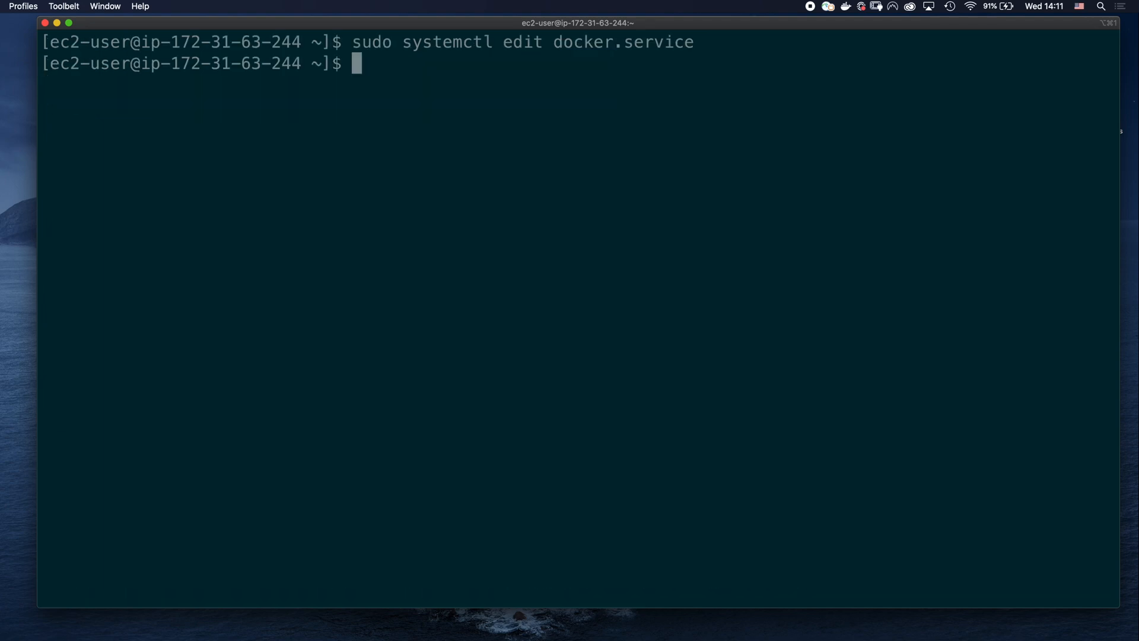
# Step: Restart Docker with sudo systemctl restart docker.service
pyautogui.write('sudo systemc')
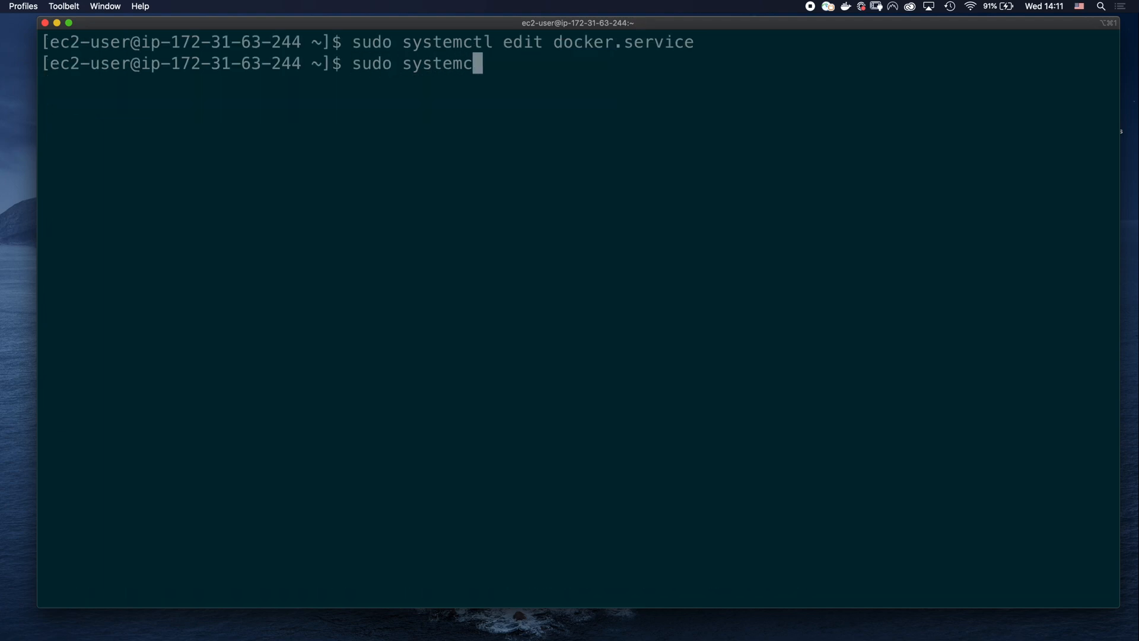
pyautogui.write('tl restart docker.service')
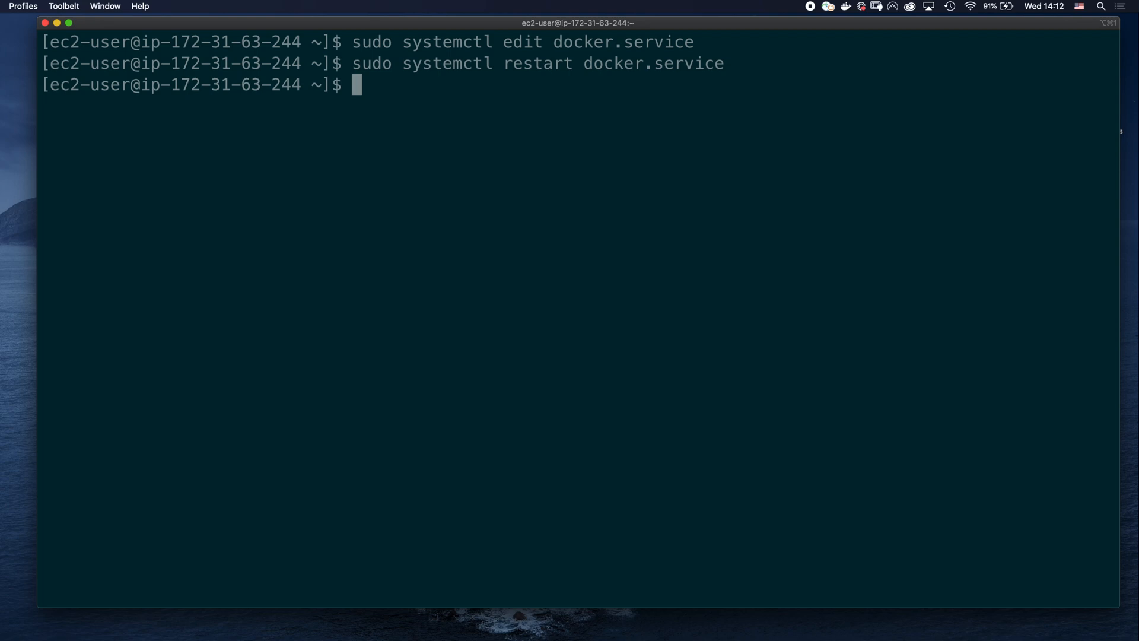
# Step: Check docker info | grep -i proxy shows the company proxies, then retry docker pull alpine
pyautogui.write('docker info')
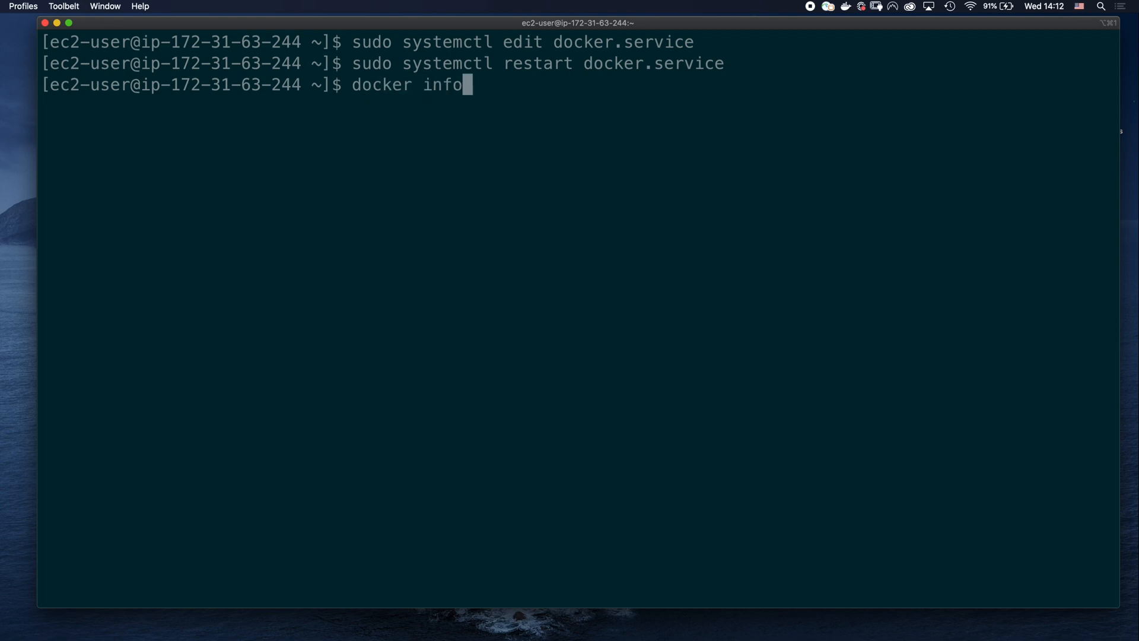
pyautogui.write('| grep -i pro')
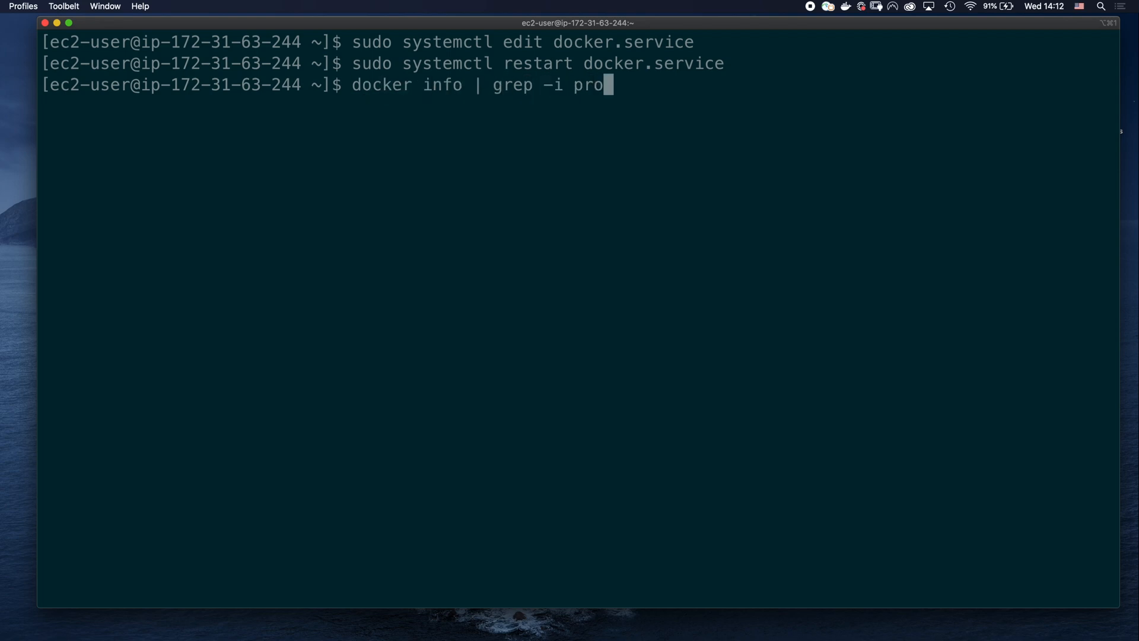
pyautogui.write('xy')
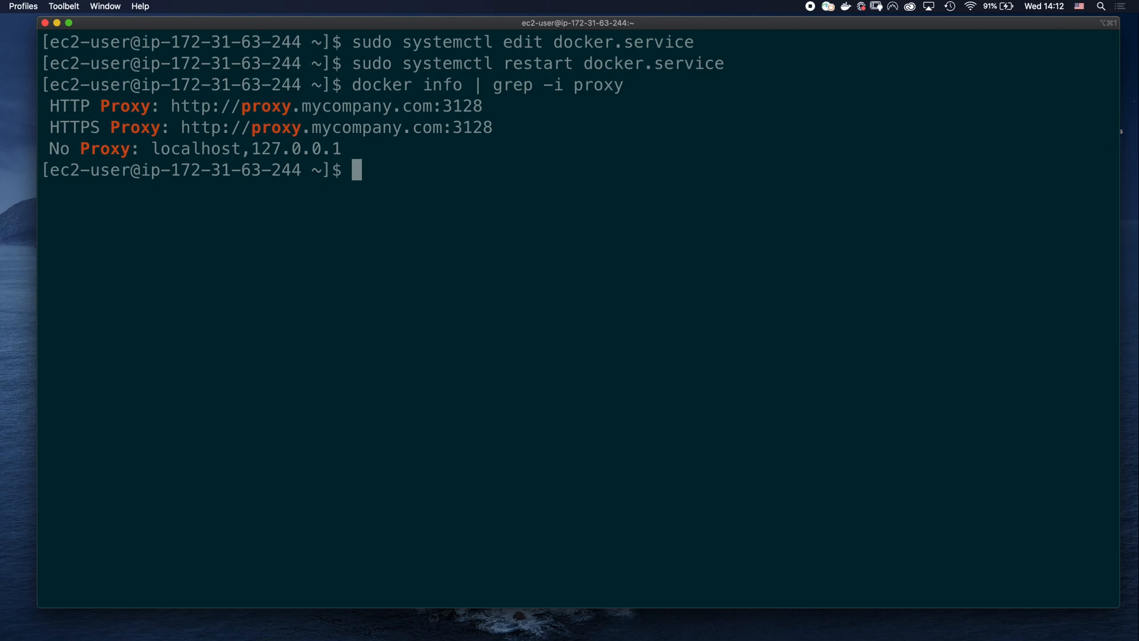
pyautogui.write('docker pull alp')
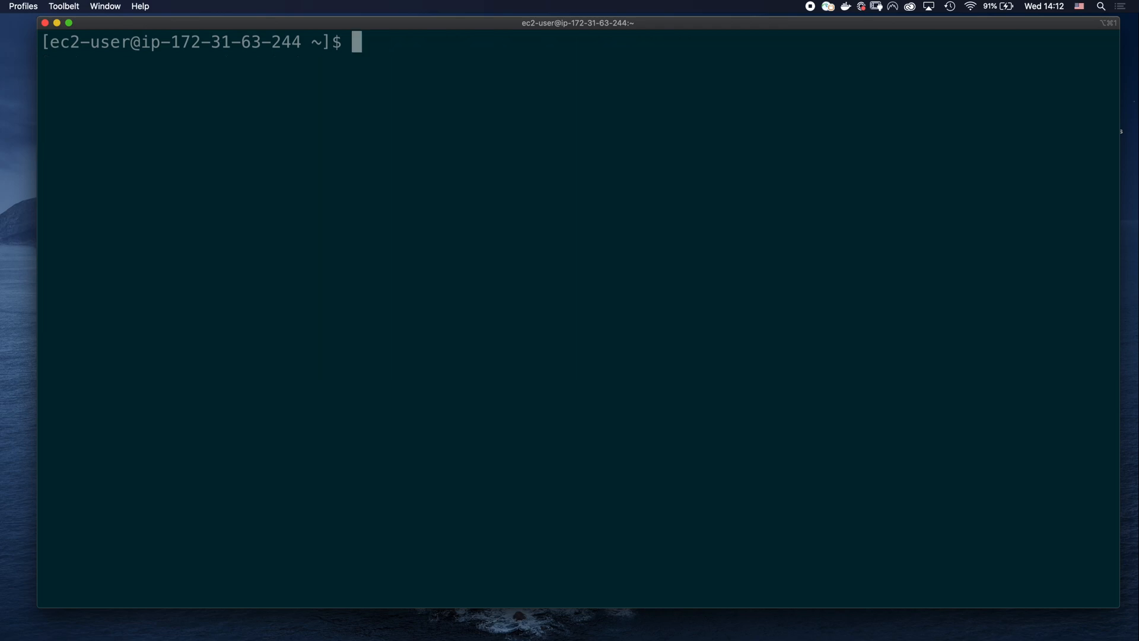
# Step: Run docker run --rm nginx sh -c "curl ..." with no proxy variables to test connectivity
pyautogui.write('docker run --rm')
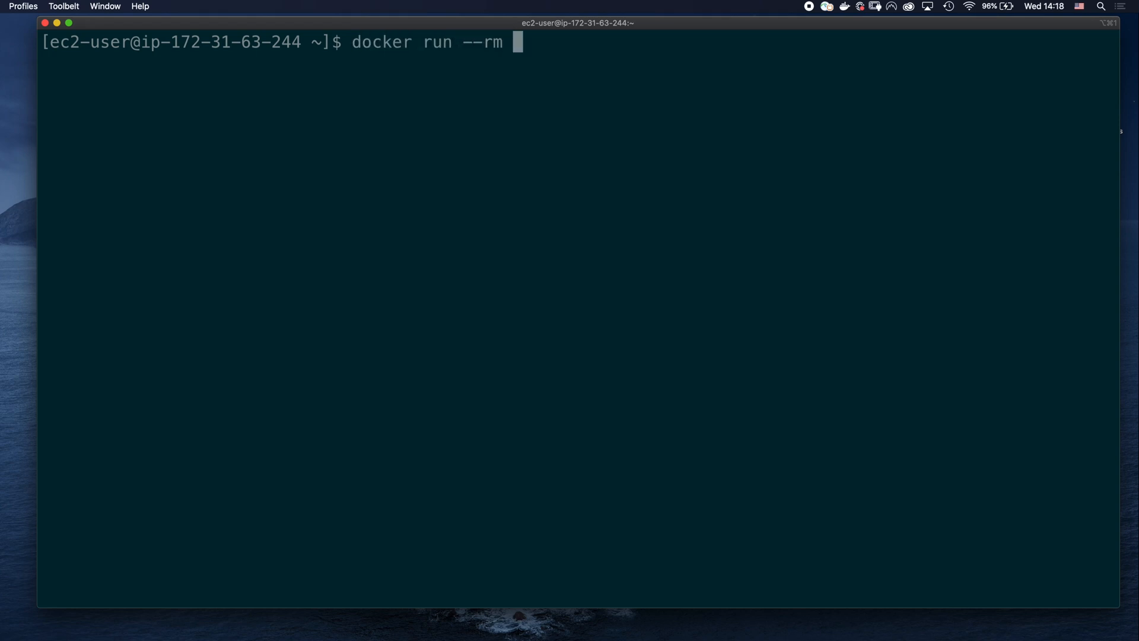
pyautogui.write('nginx sh -c "curl')
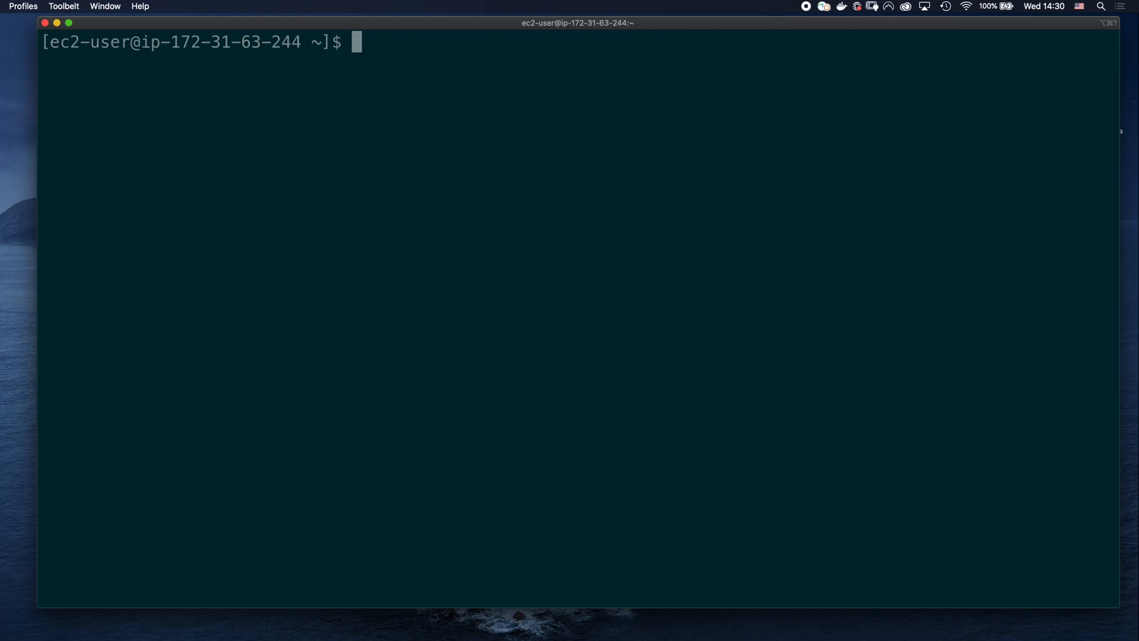
pyautogui.write('docker run --rm \\')
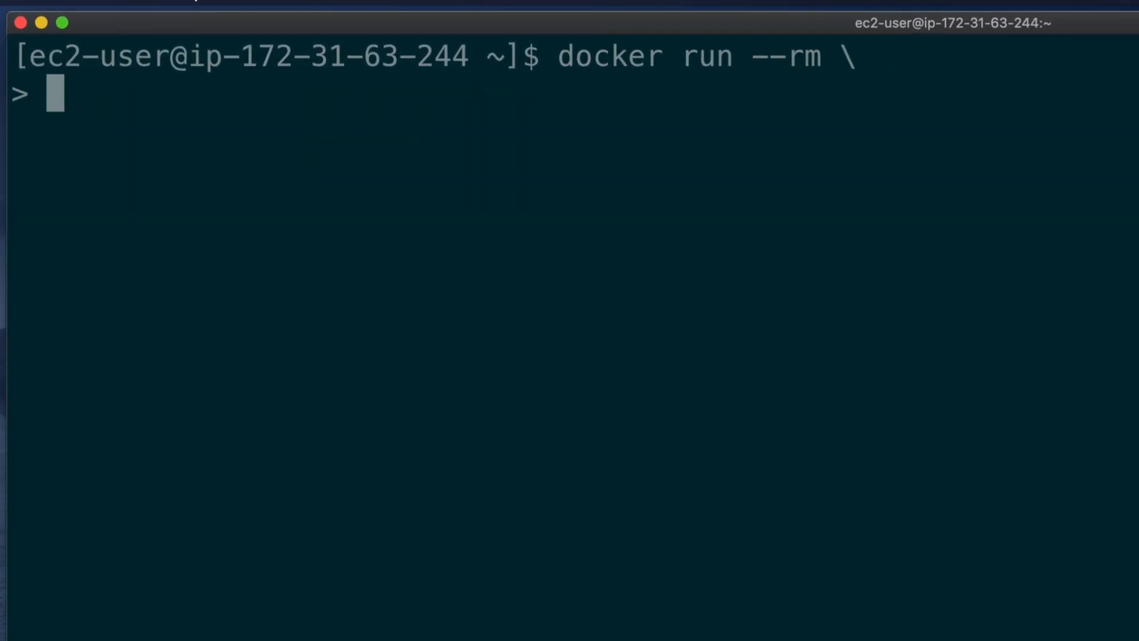
pyautogui.write('--env http_proxy=')
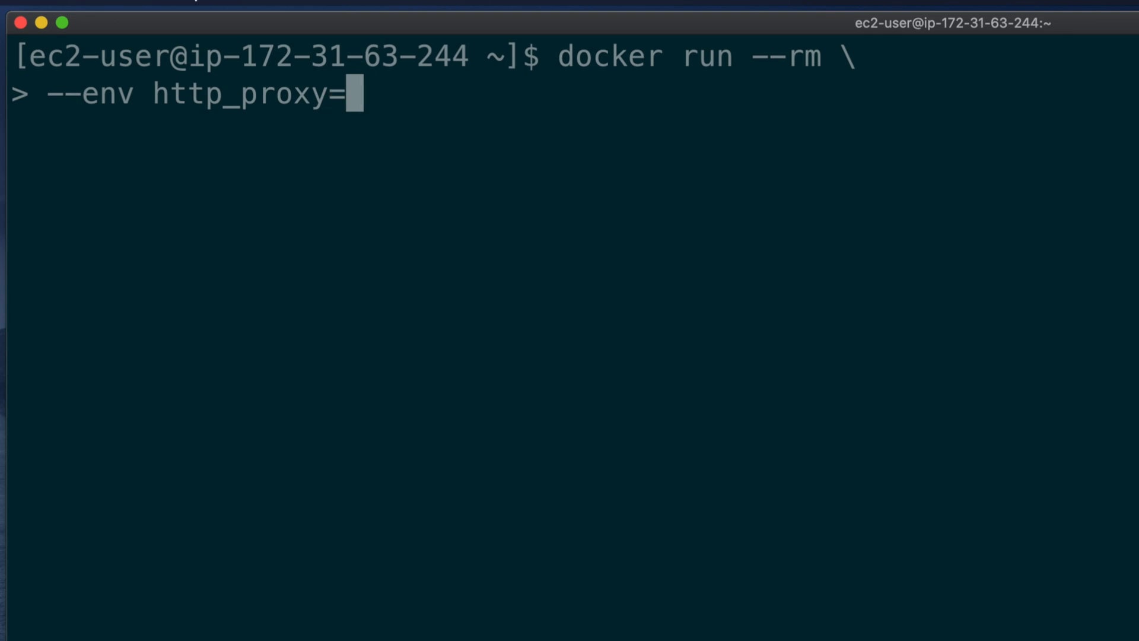
pyautogui.write('"http://172.31.63.32:3128" \\')
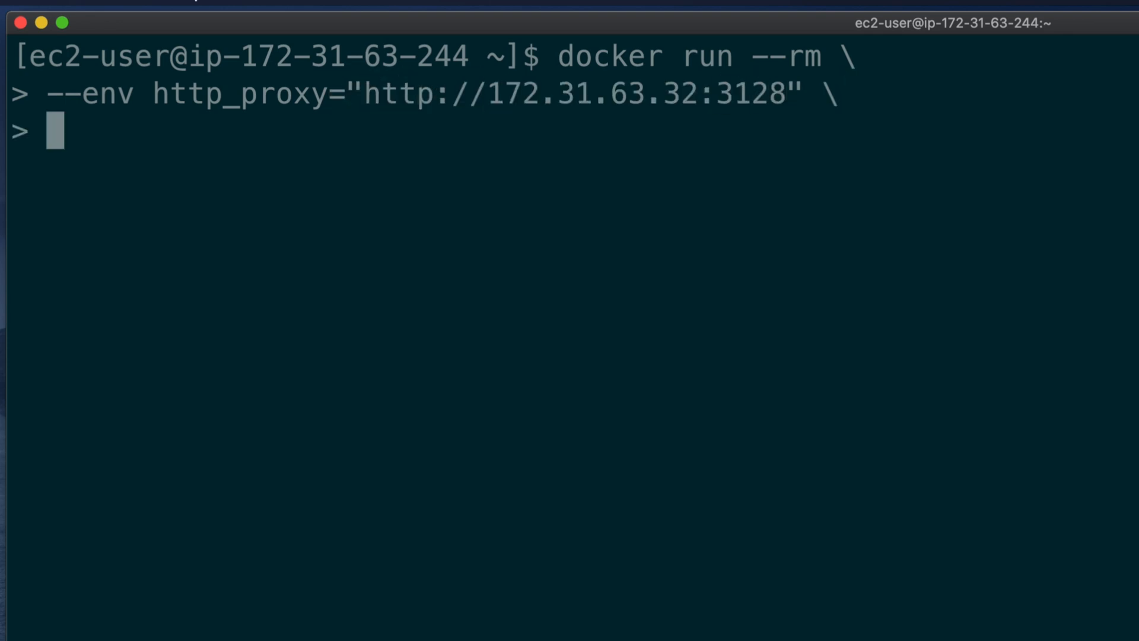
pyautogui.write('--env https_proxy="http://172.31.63.32:3128" \\')
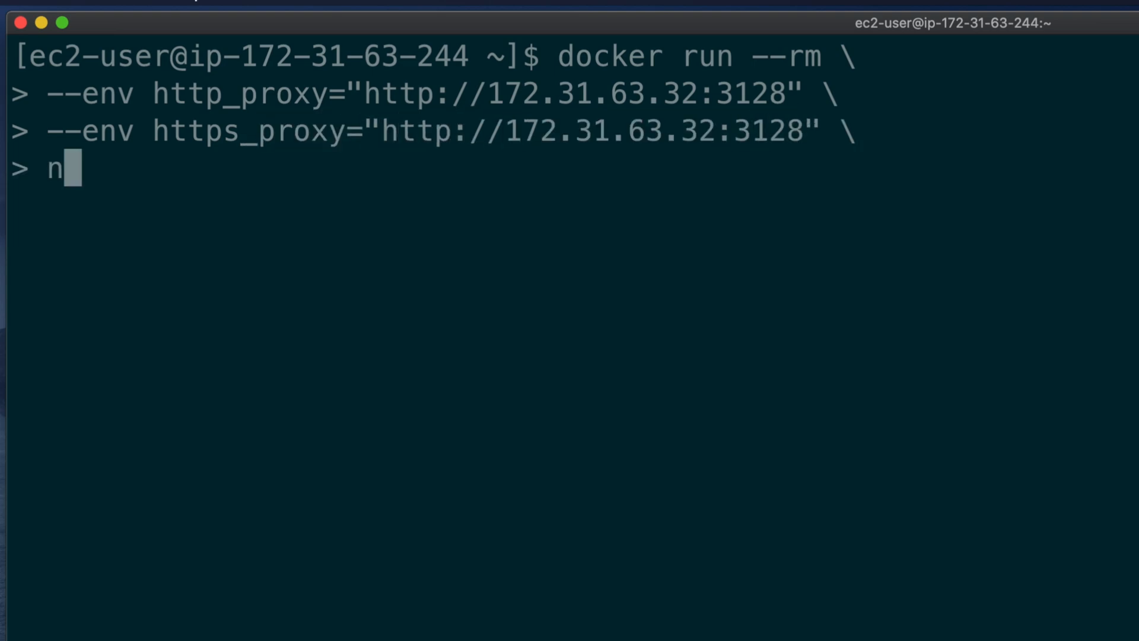
pyautogui.write('ginx sh -c "curl -')
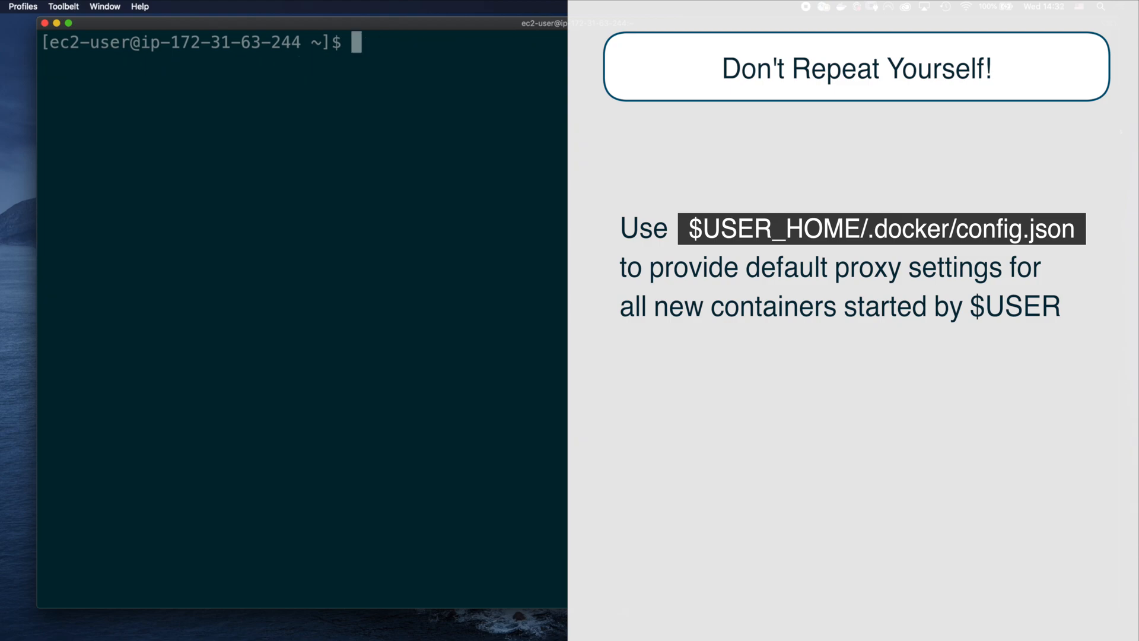
# Step: Create ~/.docker and open .docker/config.json in vim
pyautogui.write('mkdir ~/.docker')
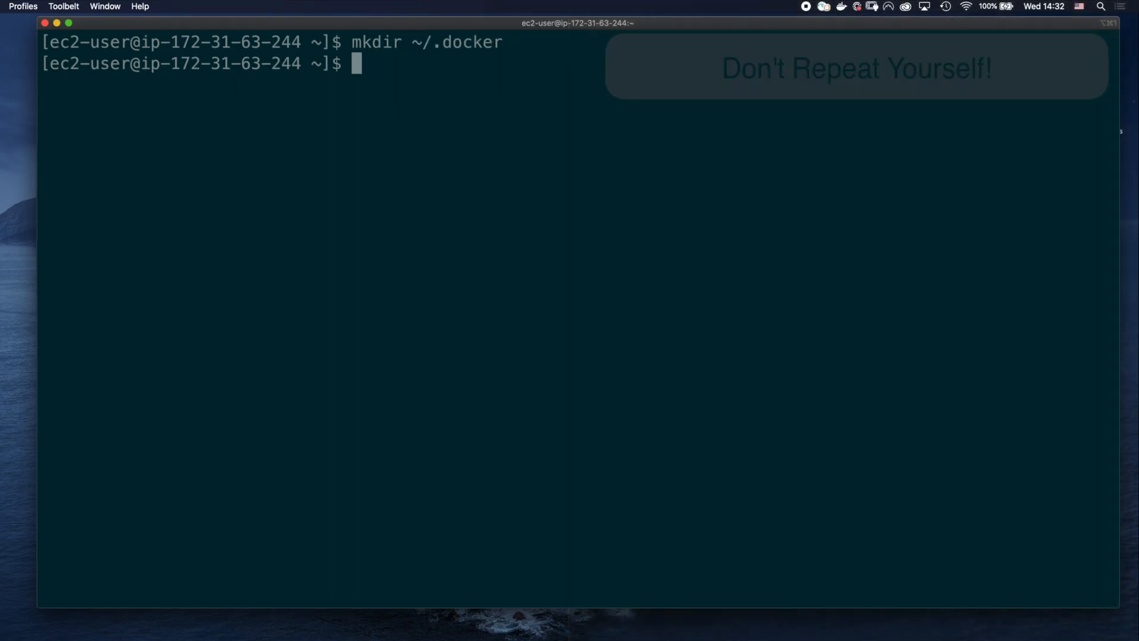
pyautogui.write('vim .docker/')
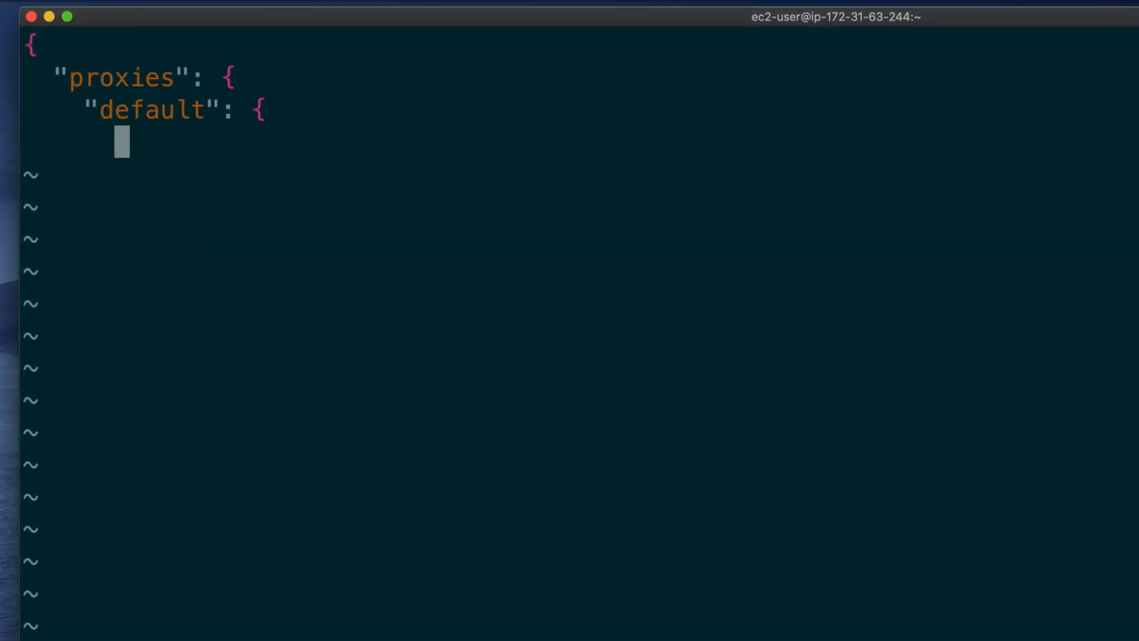
pyautogui.write('"httpProxy": "http://172.31.63.32:3128",')
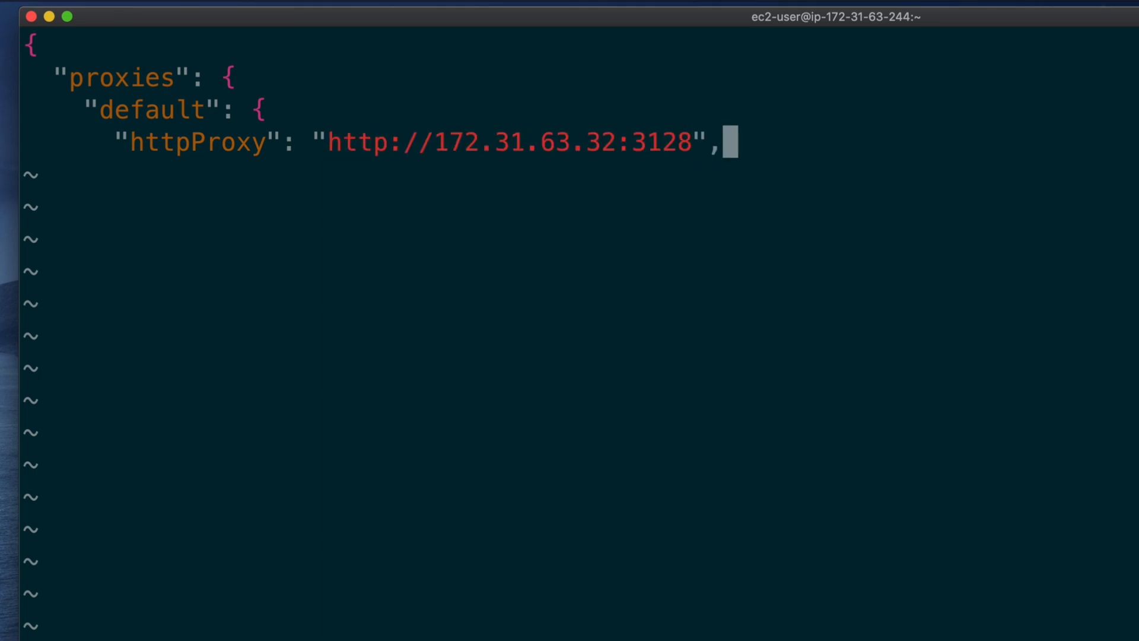
pyautogui.write('"httpsProxy": "http://172.31.63.32:3128",')
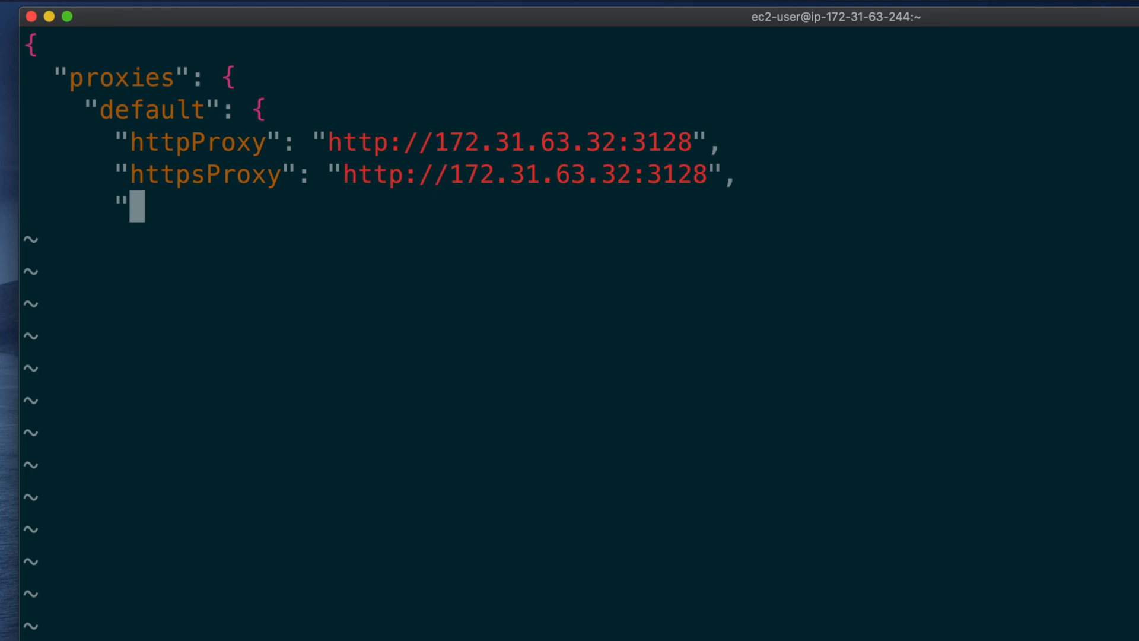
pyautogui.write('noProxy": "localhost,127.0.0.1"')
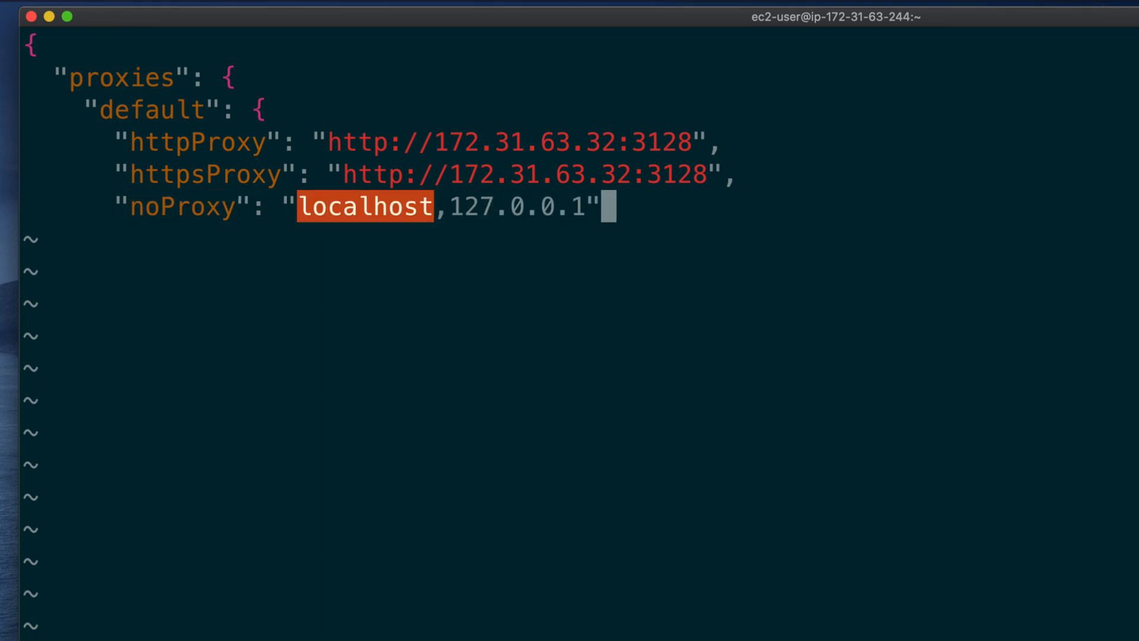
pyautogui.write(':wq')
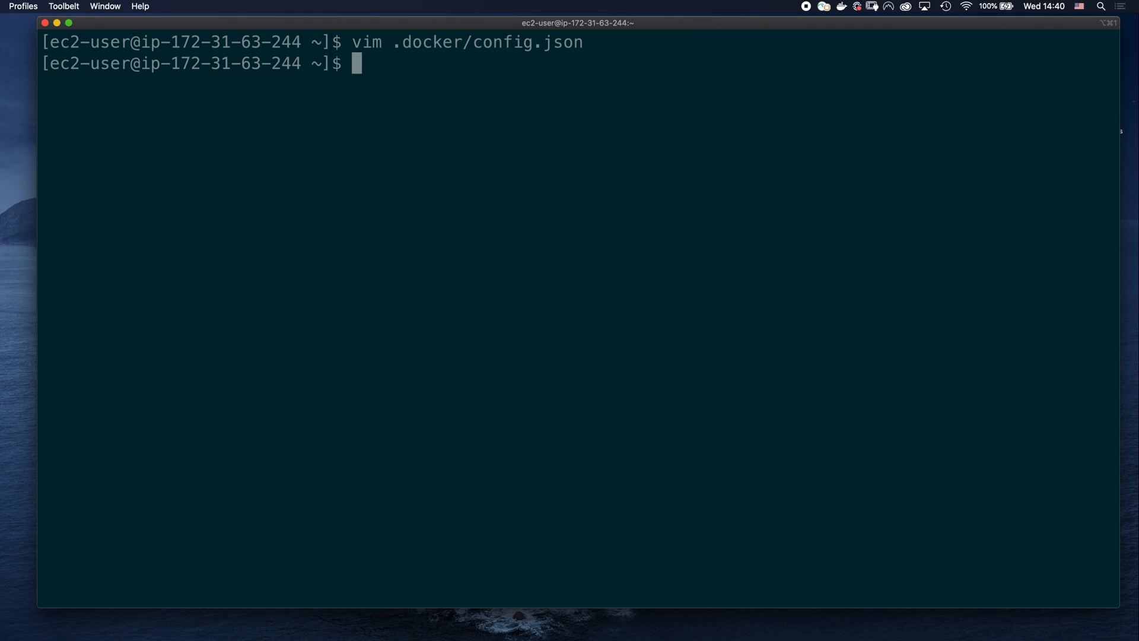
# Step: Run docker run --rm nginx sh -c "echo \$http_proxy" to confirm the inherited proxy variable
pyautogui.write('docker run')
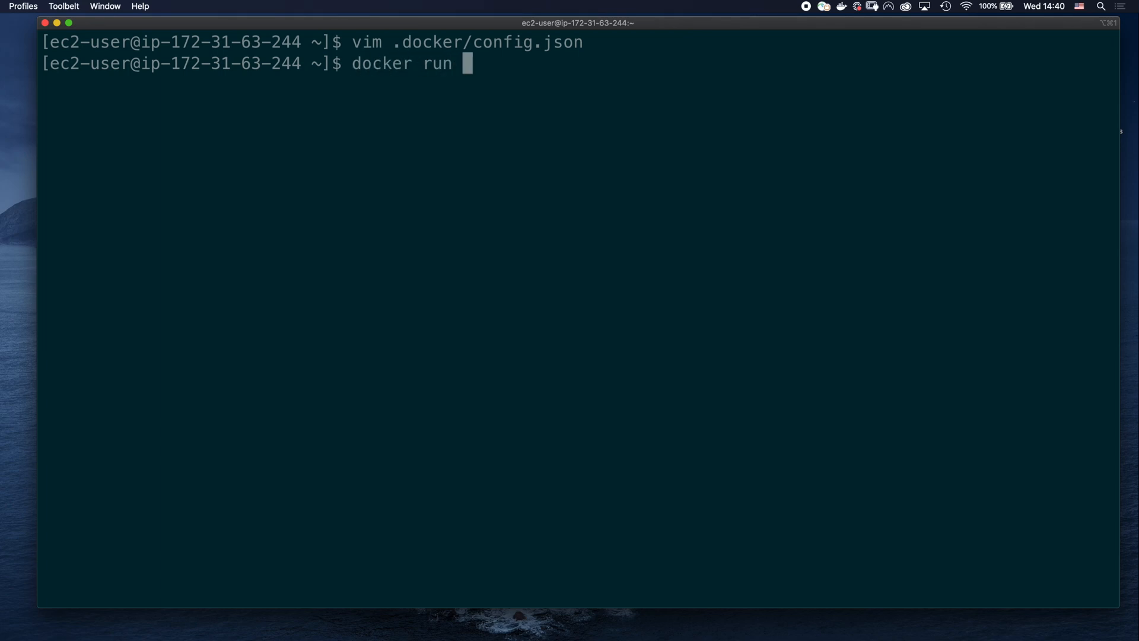
pyautogui.write('--rm nginx')
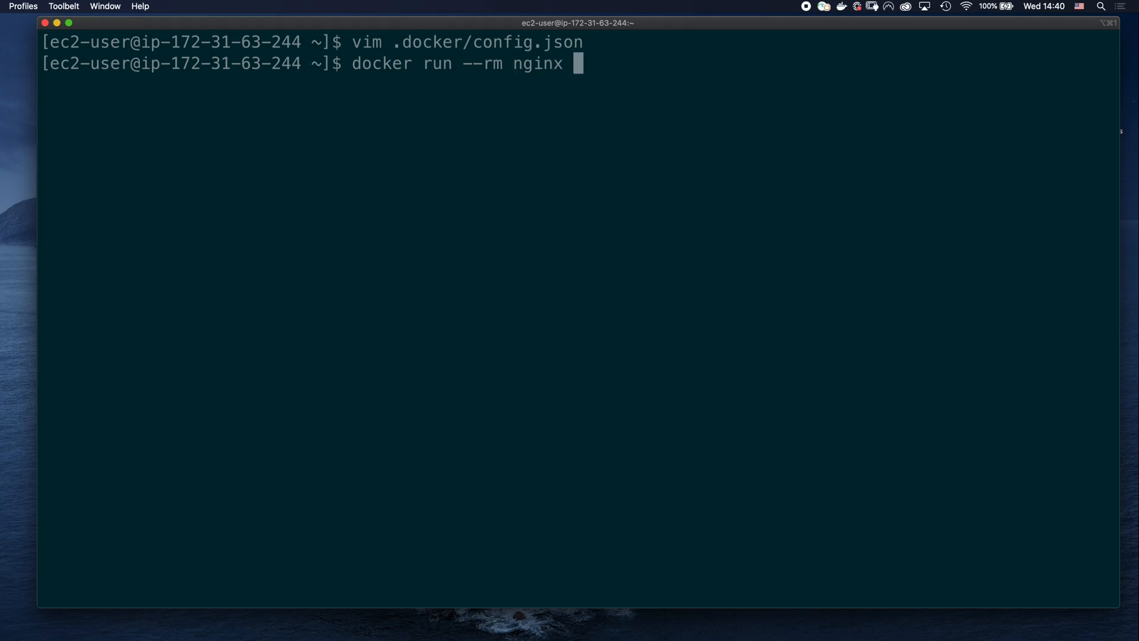
pyautogui.write('sh -c "ec')
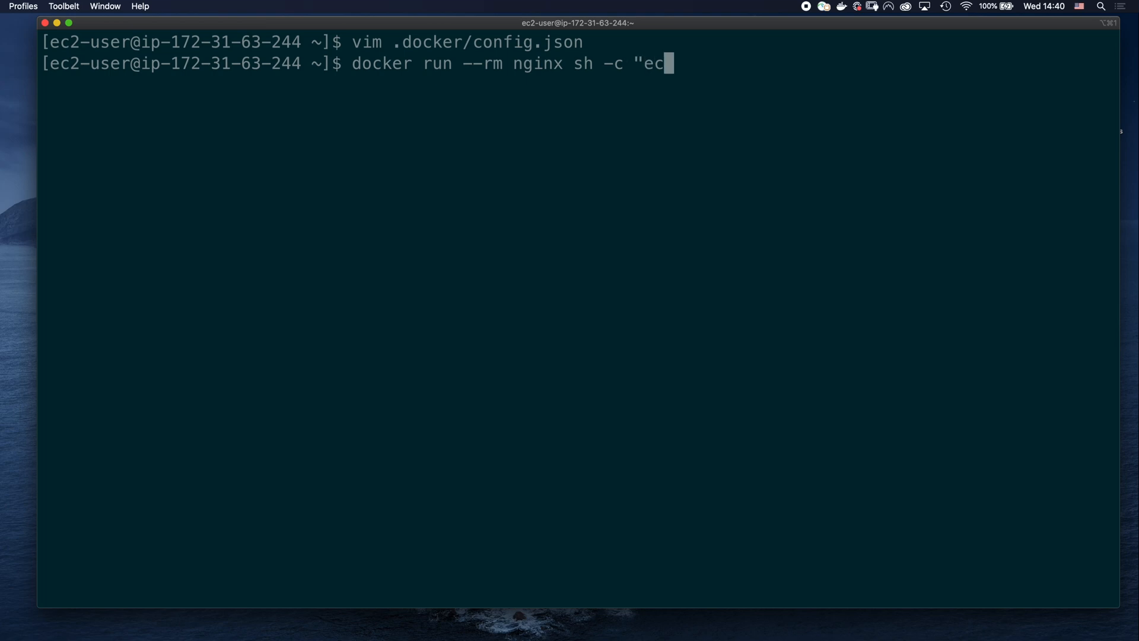
pyautogui.write('ho \\$http')
pyautogui.write('docke')
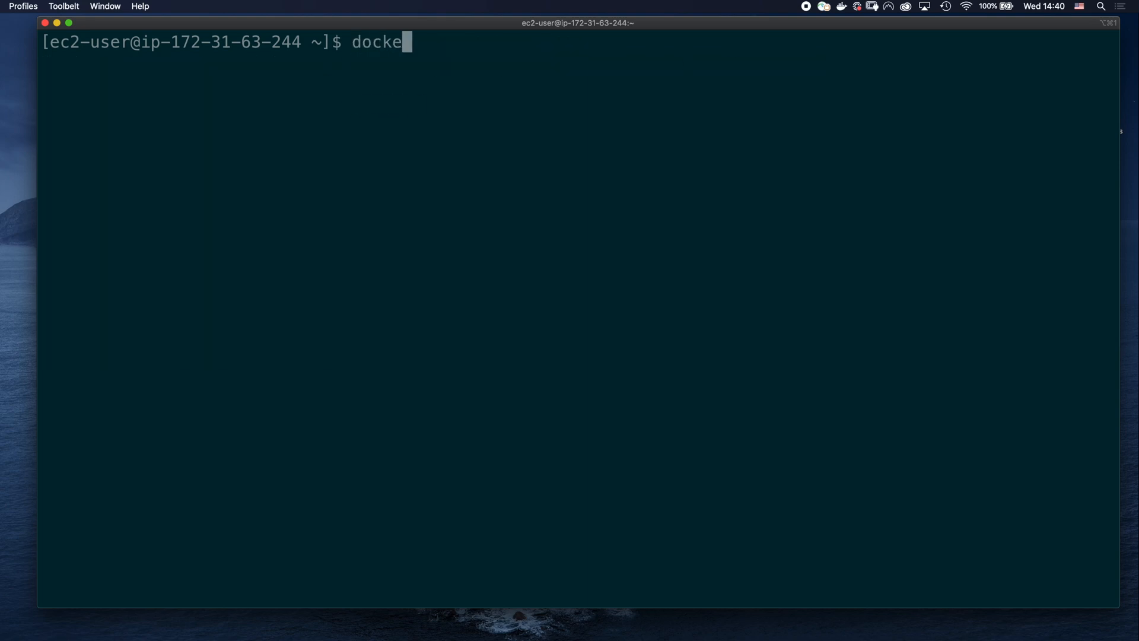
# Step: Run docker run --rm nginx sh -c "curl -I google..." to verify external access through the proxy
pyautogui.write('r run --rm nginx sh -c')
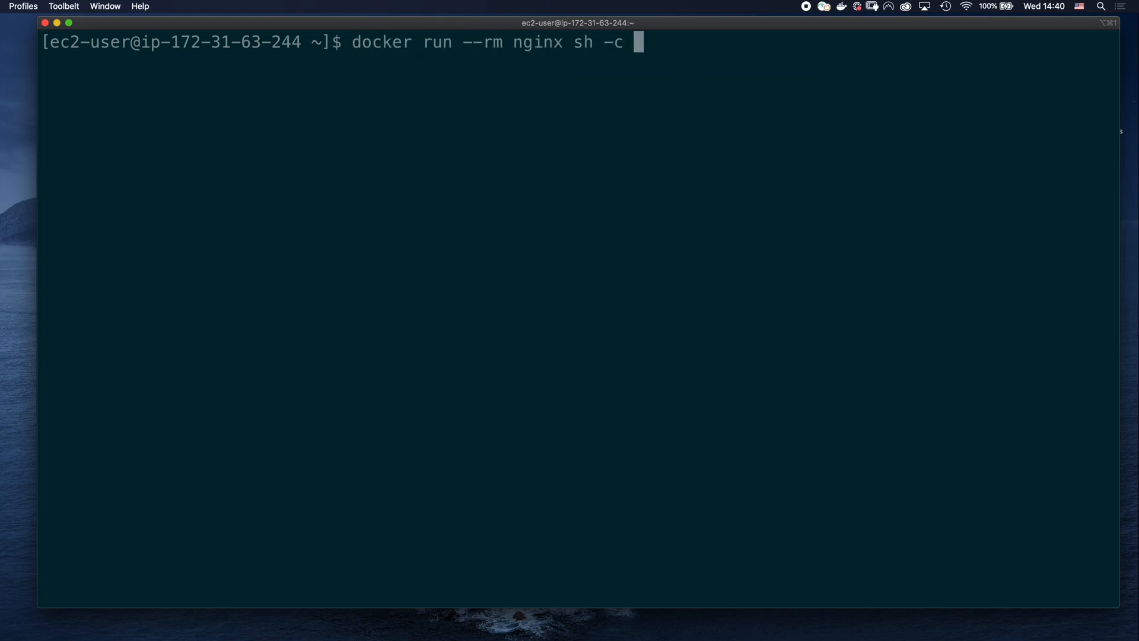
pyautogui.write('"curl -I goog')
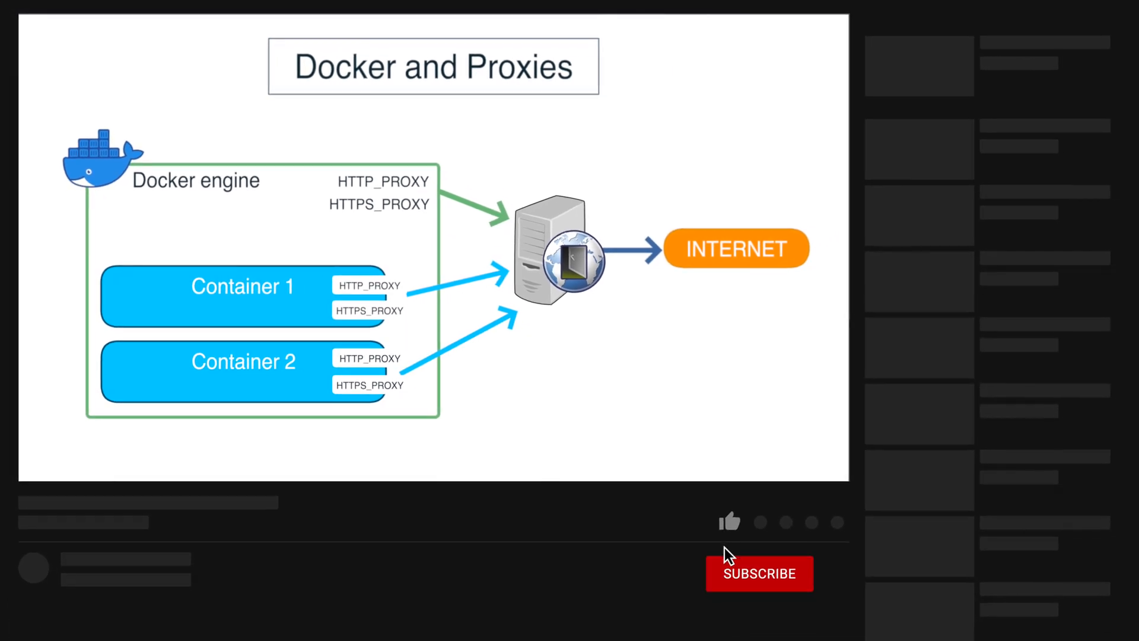
# Step: Subscribe to the channel that published the Docker and Proxies video
pyautogui.click(758, 573)
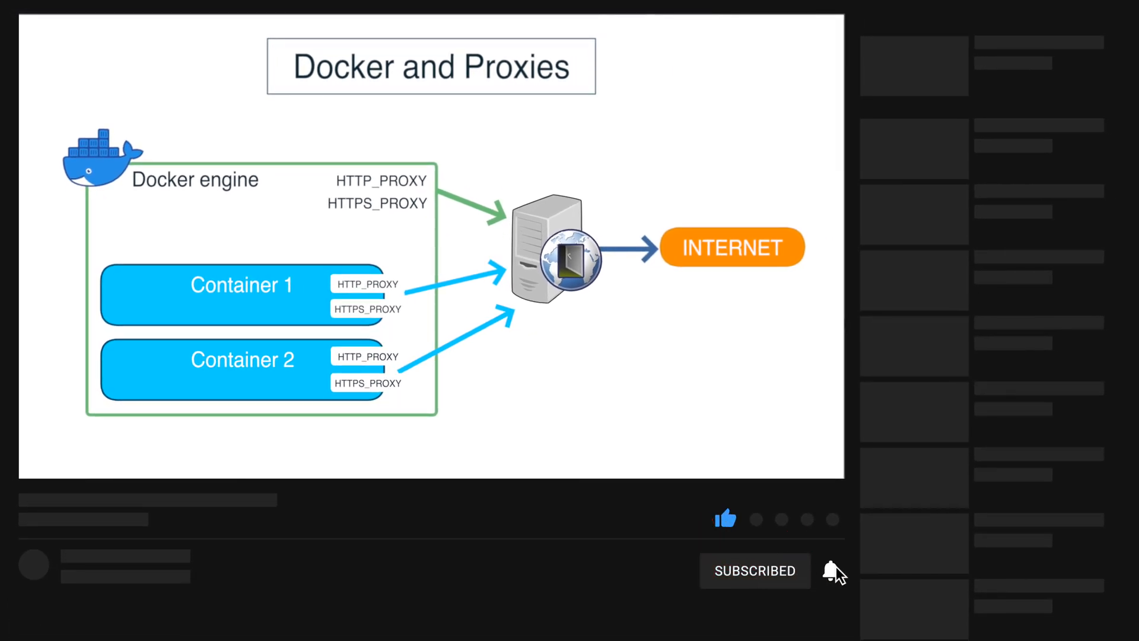